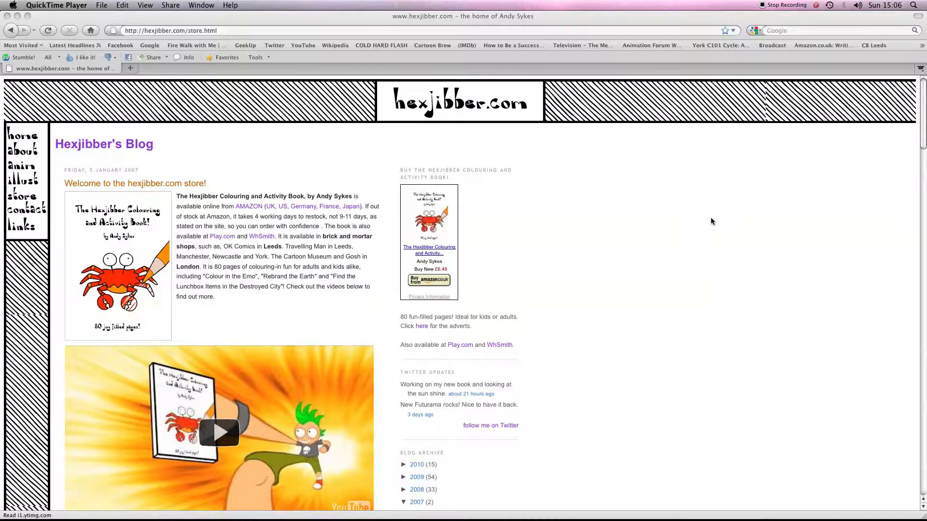
mouse_move(522, 152)
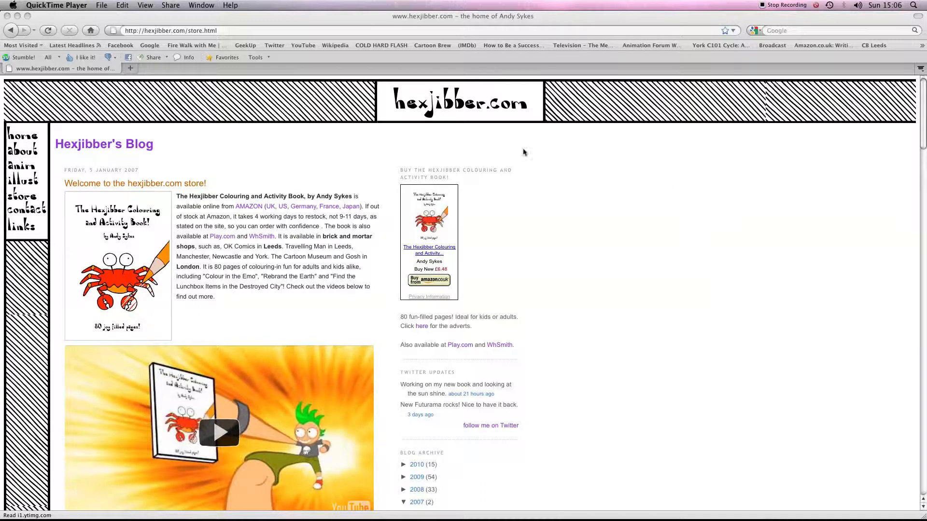
mouse_move(551, 220)
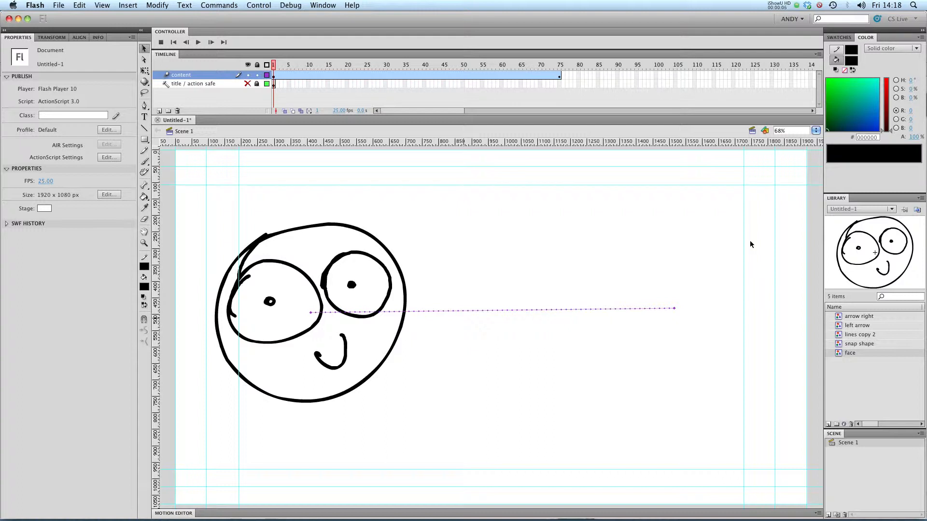
mouse_move(358, 191)
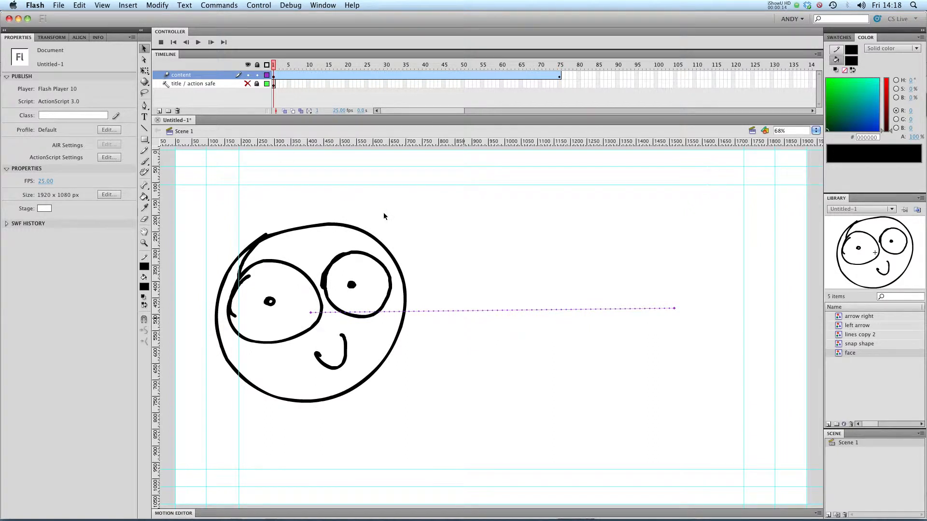
mouse_move(211, 511)
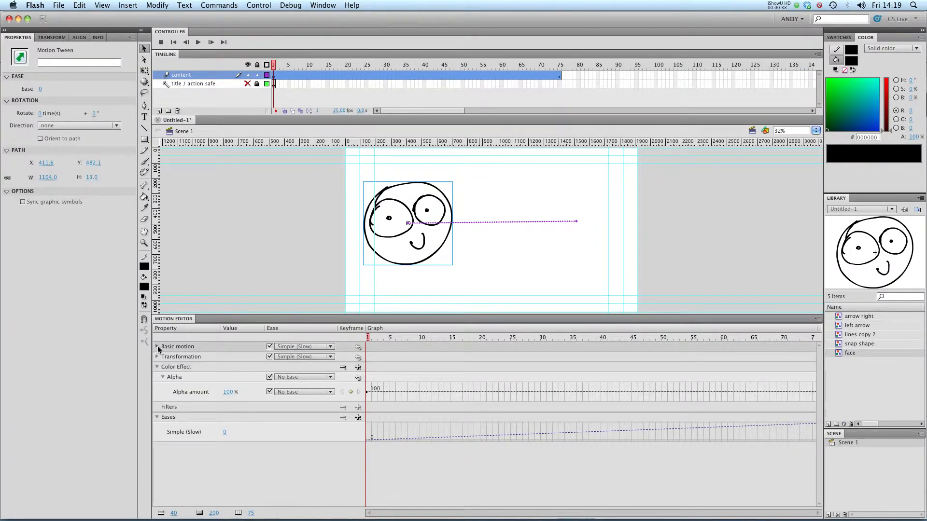
click(156, 346)
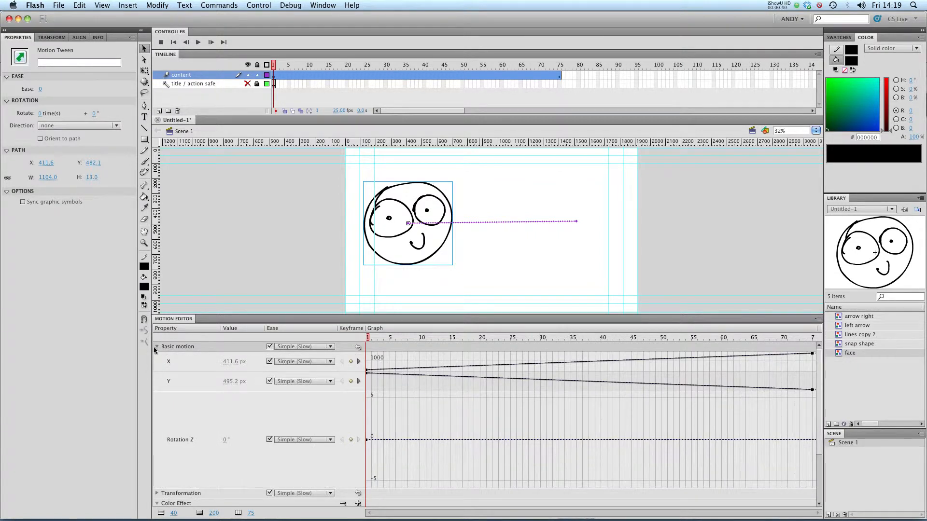
click(156, 347)
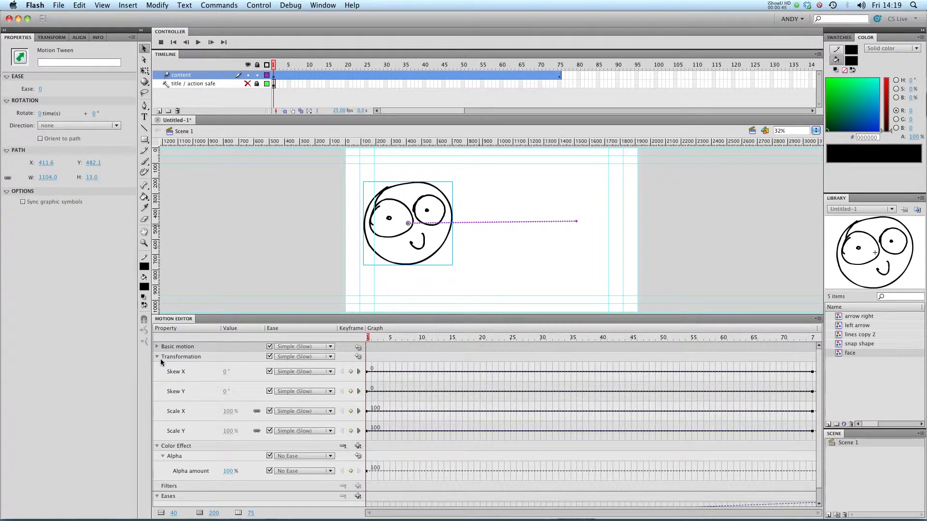
click(156, 356)
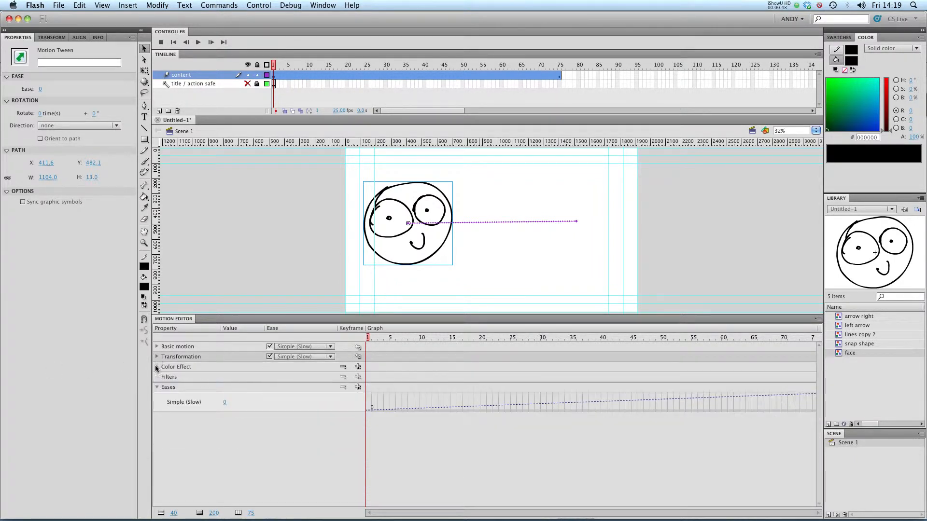
click(156, 366)
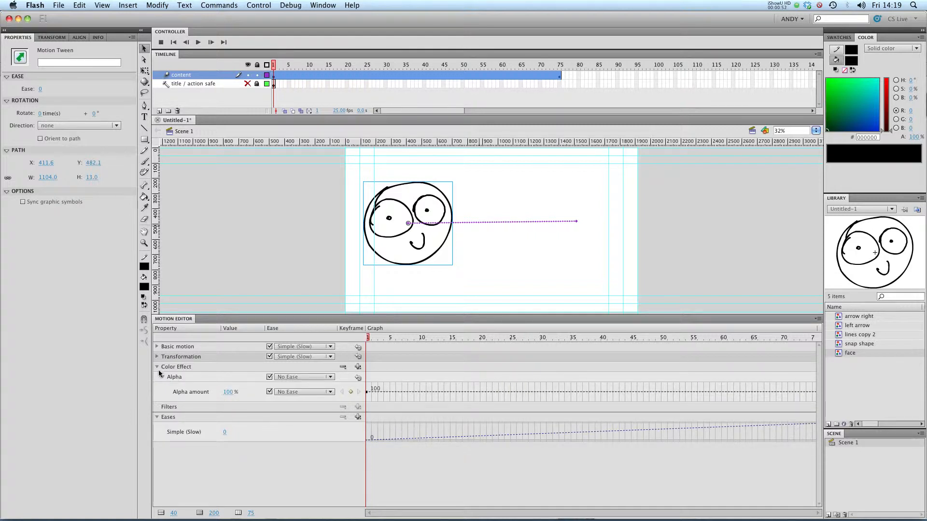
click(157, 367)
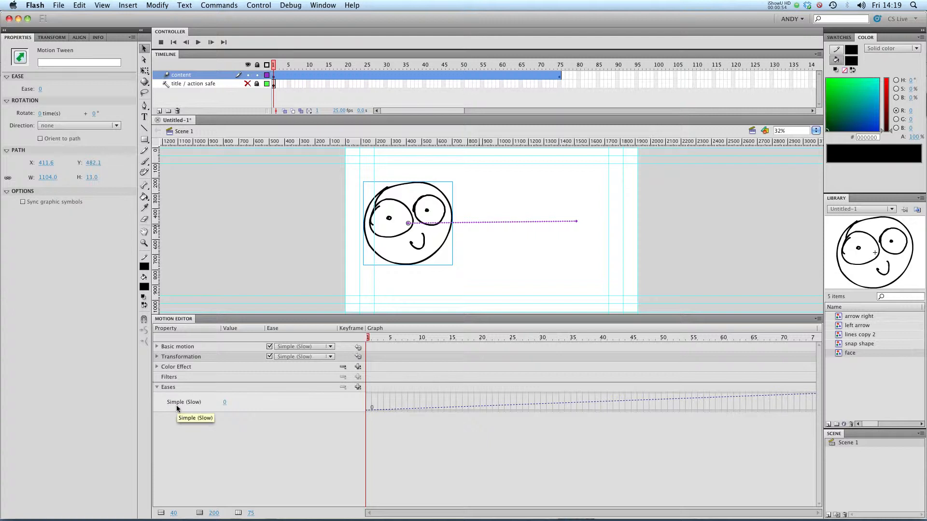
mouse_move(235, 405)
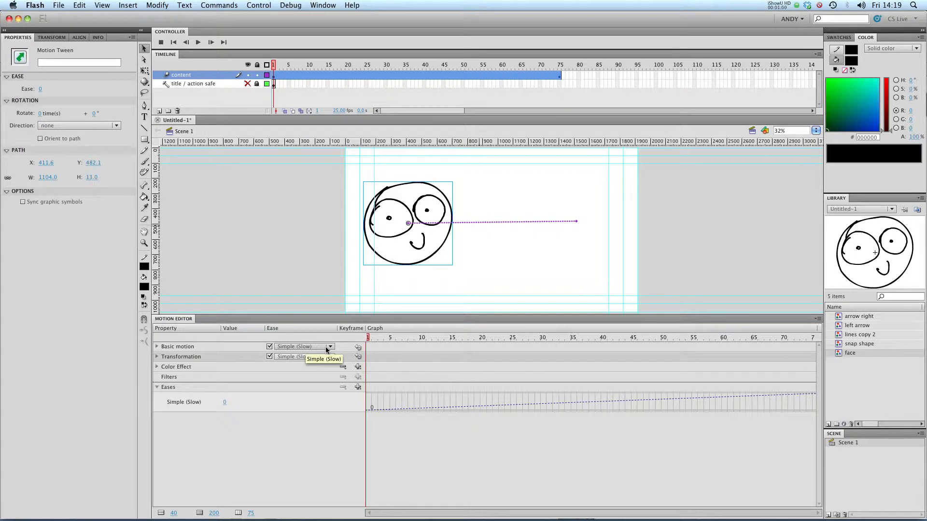
click(329, 347)
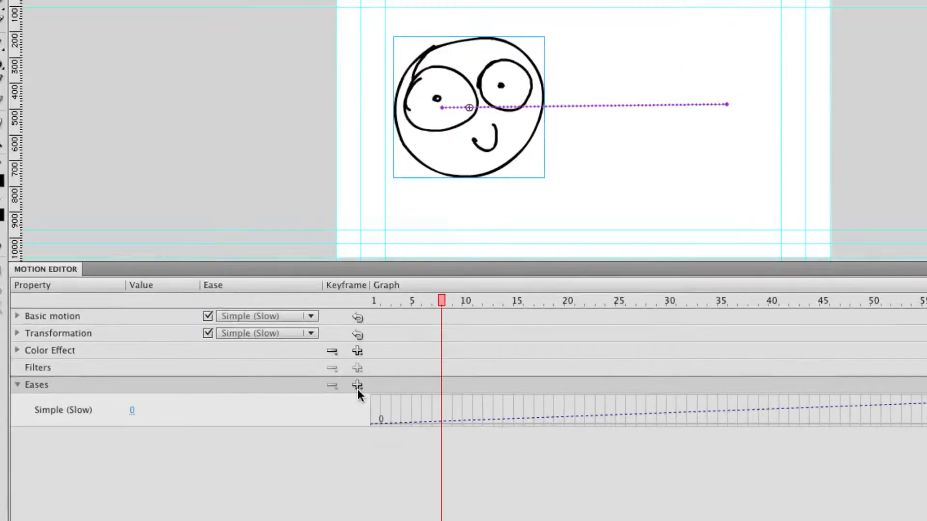
- Add a Spring ease (value 5) and set Basic motion's ease to 2-Spring
click(357, 385)
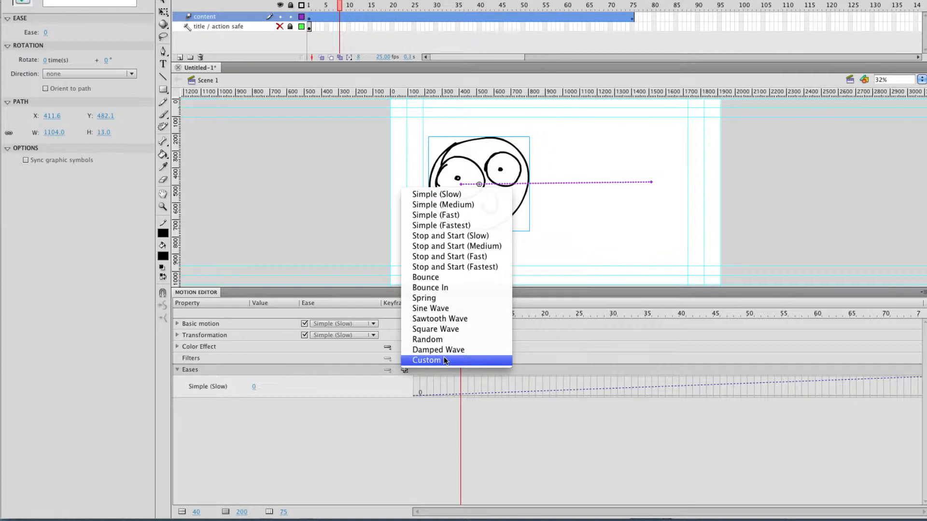
mouse_move(448, 359)
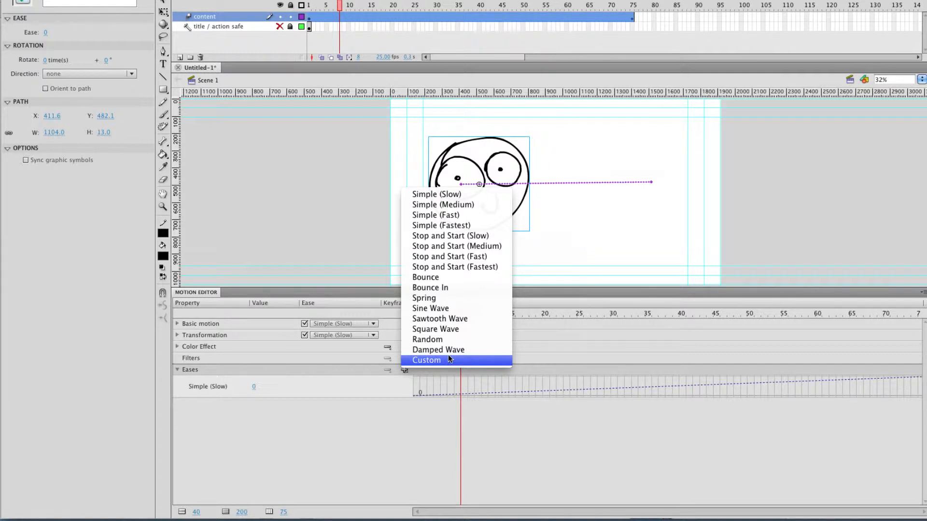
mouse_move(437, 350)
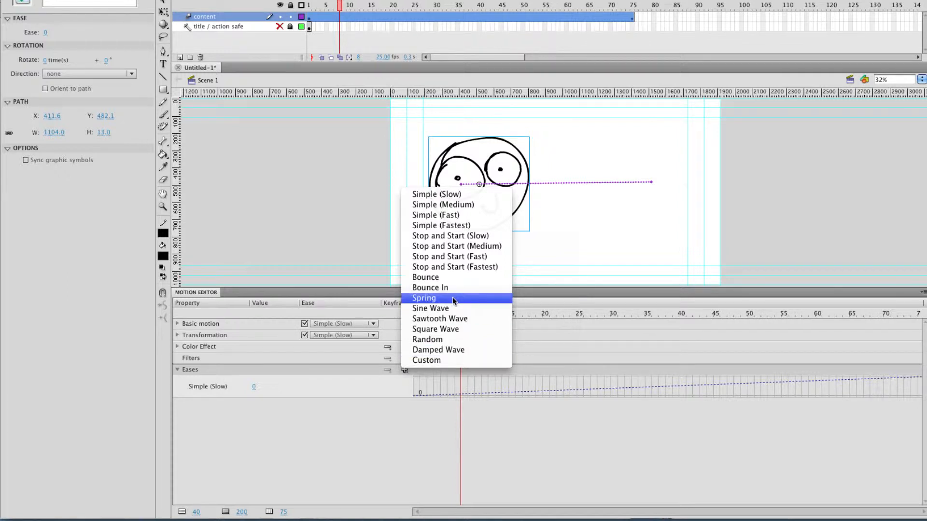
click(424, 298)
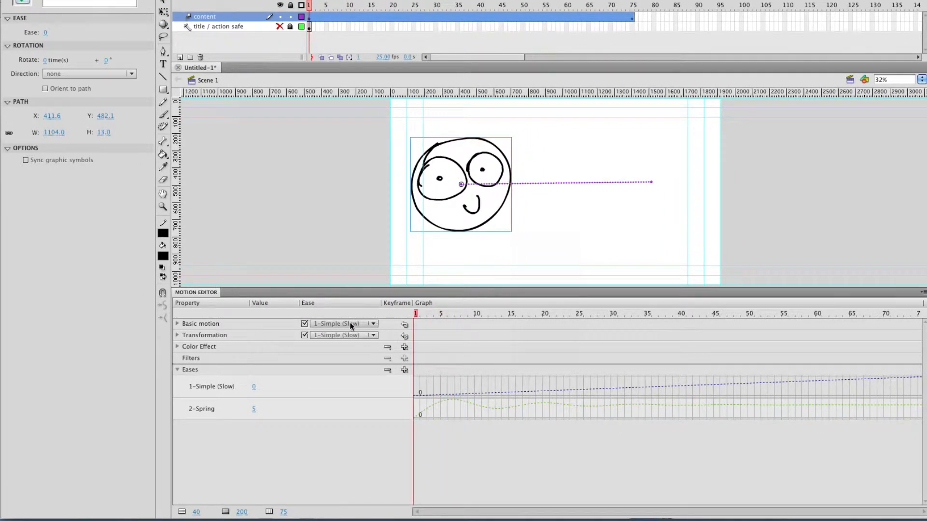
mouse_move(345, 335)
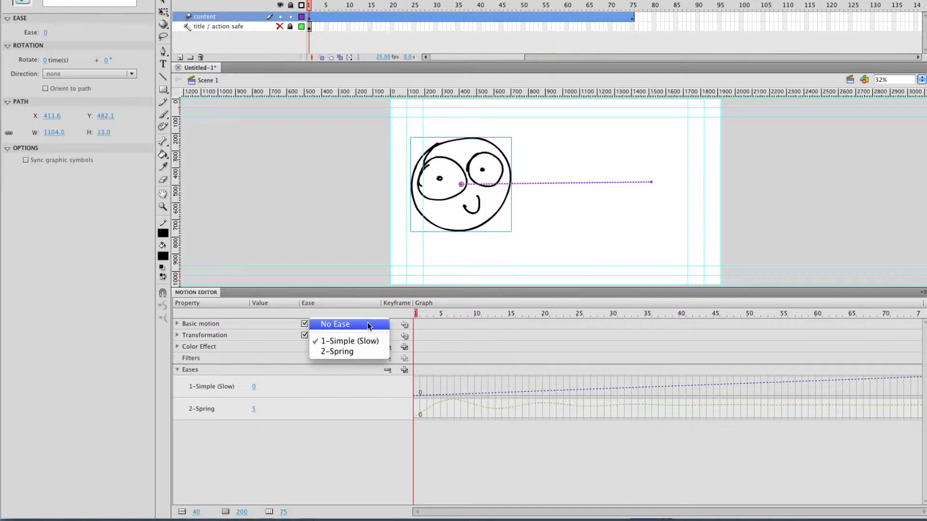
click(336, 351)
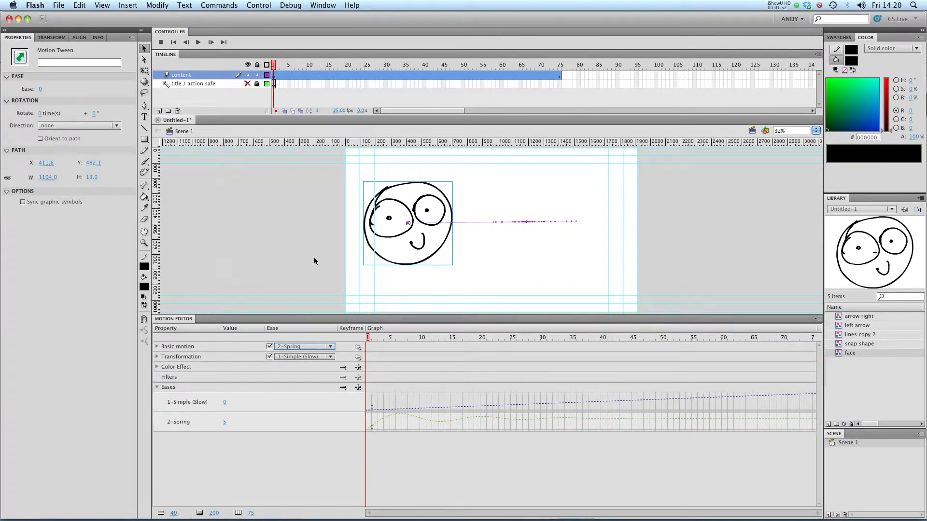
- Scrub through the Spring-eased face tween at several frames, then reselect the tween span
click(310, 254)
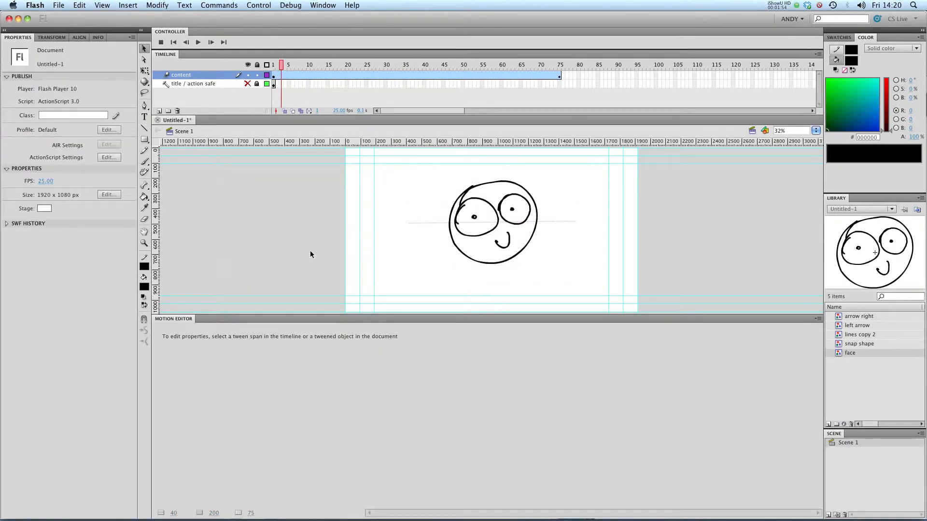
click(465, 65)
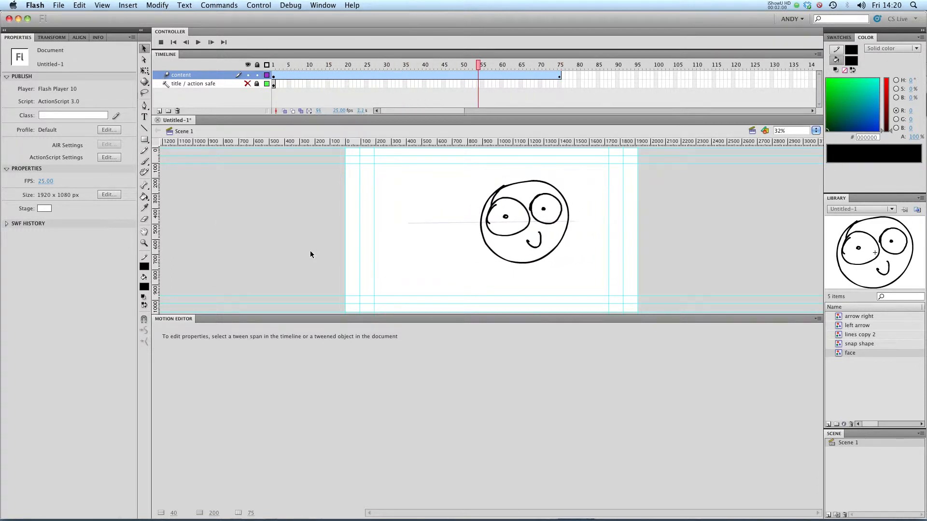
click(559, 63)
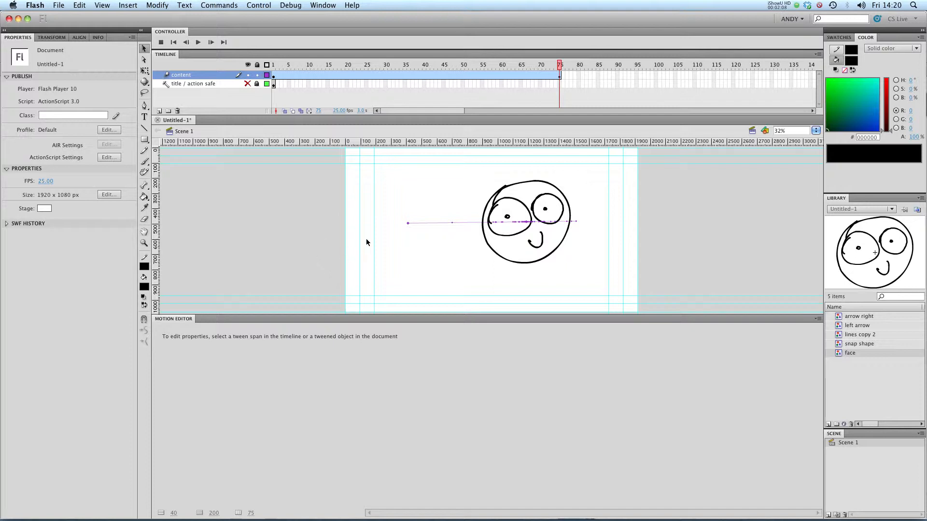
click(311, 63)
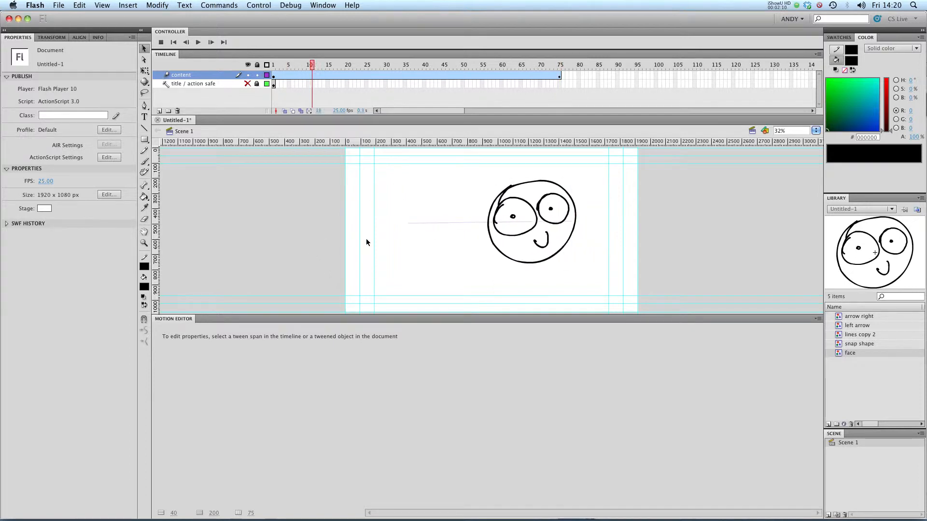
click(502, 64)
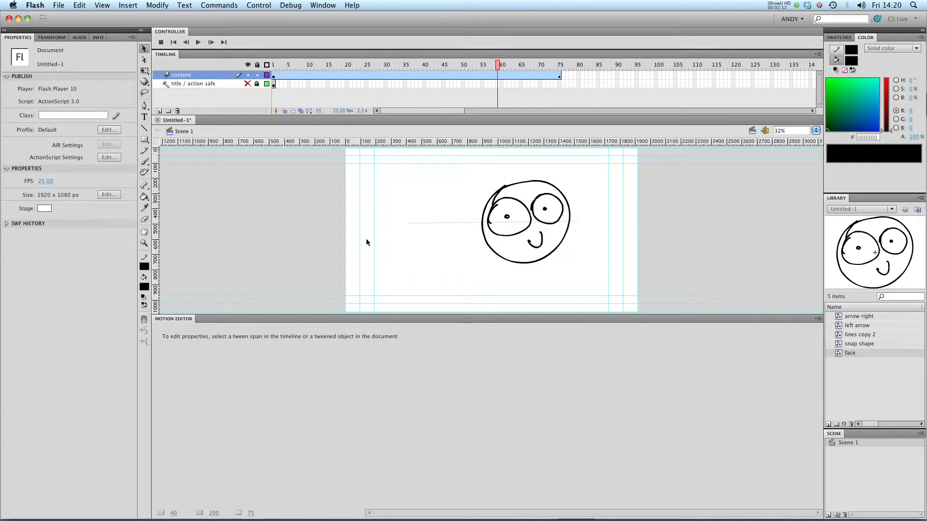
click(559, 64)
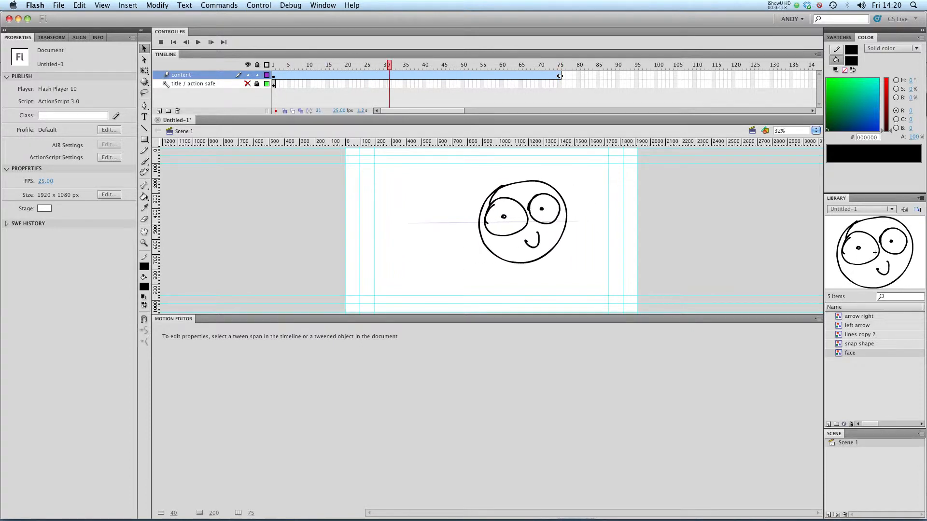
click(559, 64)
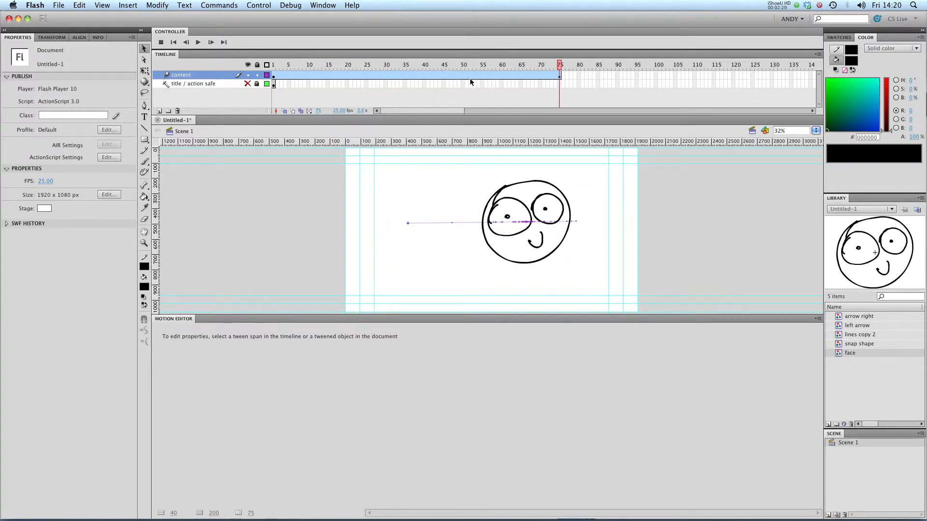
click(300, 75)
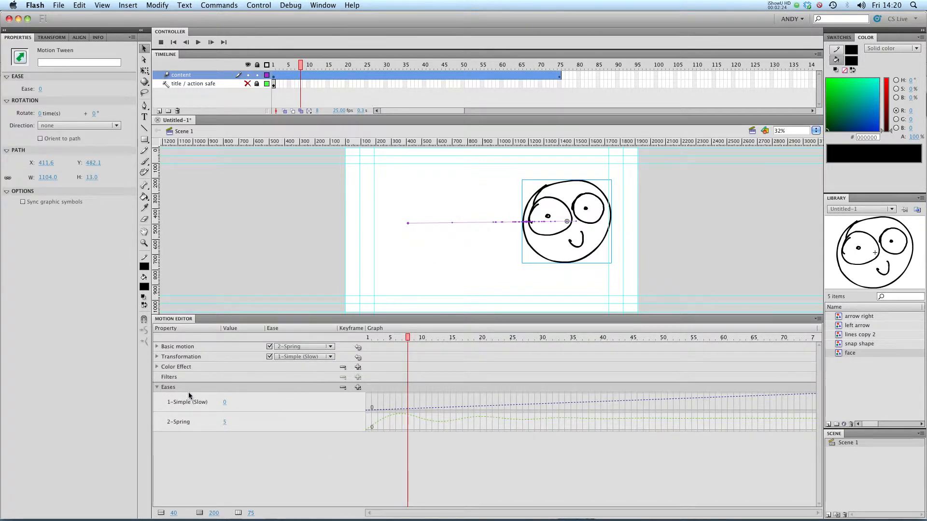
- Add a Bounce In ease (value 4), set Basic motion to 3-Bounce In, and preview
click(358, 388)
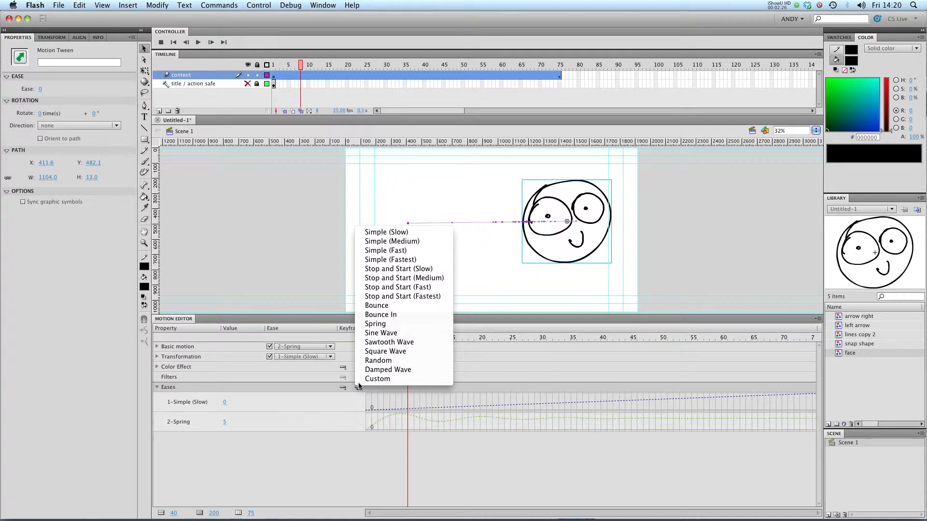
mouse_move(380, 315)
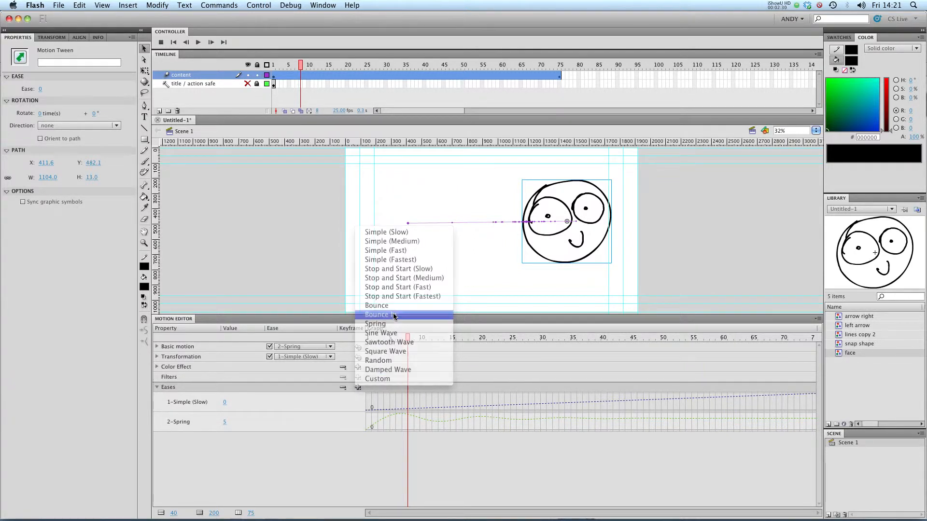
click(380, 313)
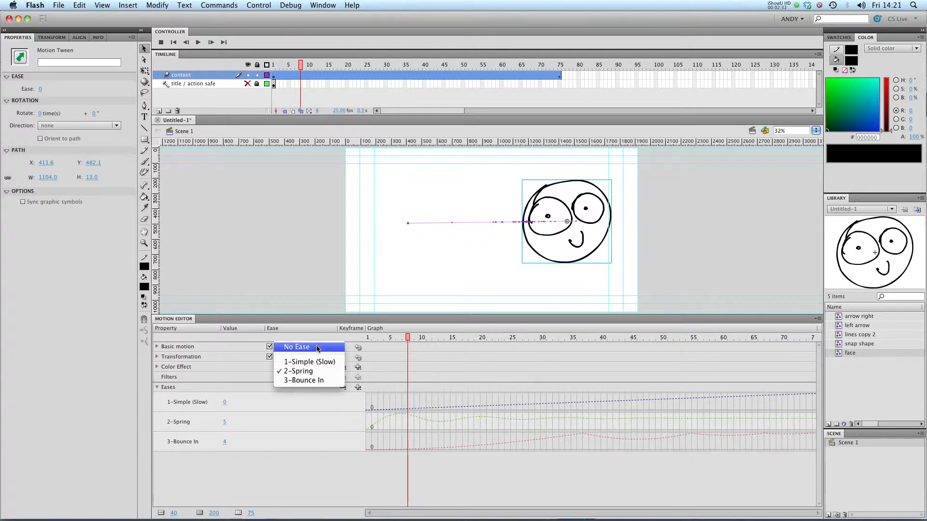
click(304, 380)
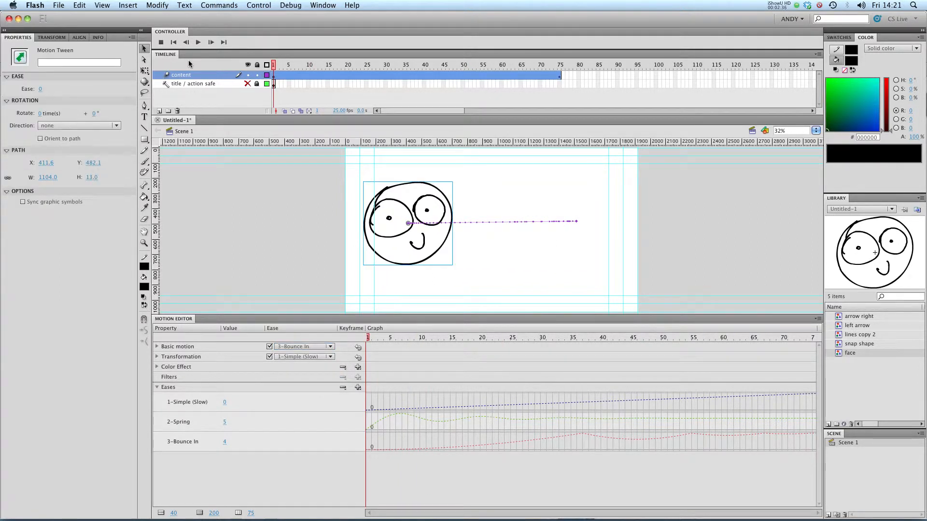
click(420, 64)
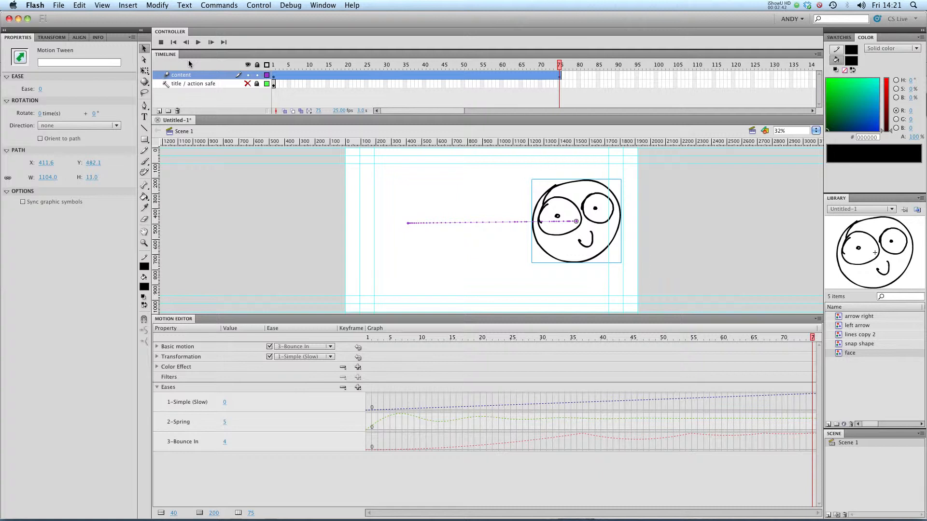
mouse_move(519, 182)
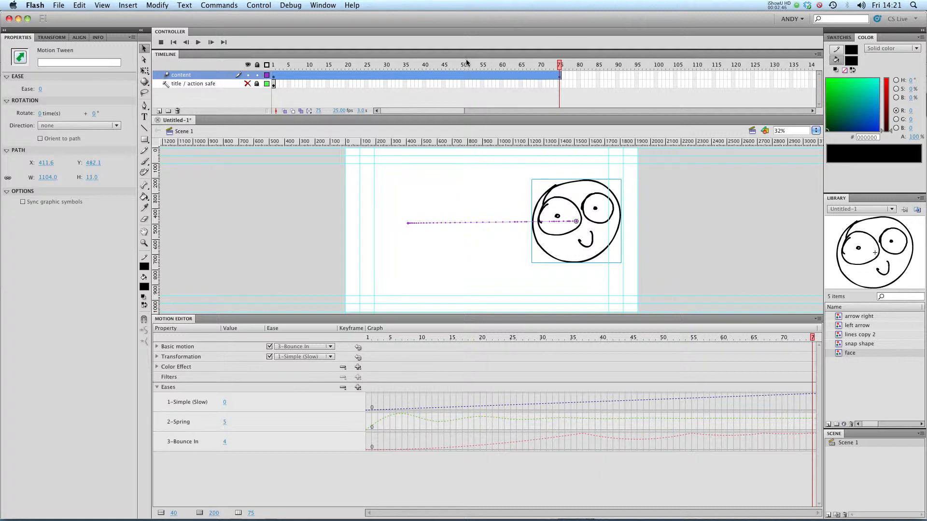
- Reposition the smaller face's tween to run vertically top to bottom, preview, and reselect it
click(273, 64)
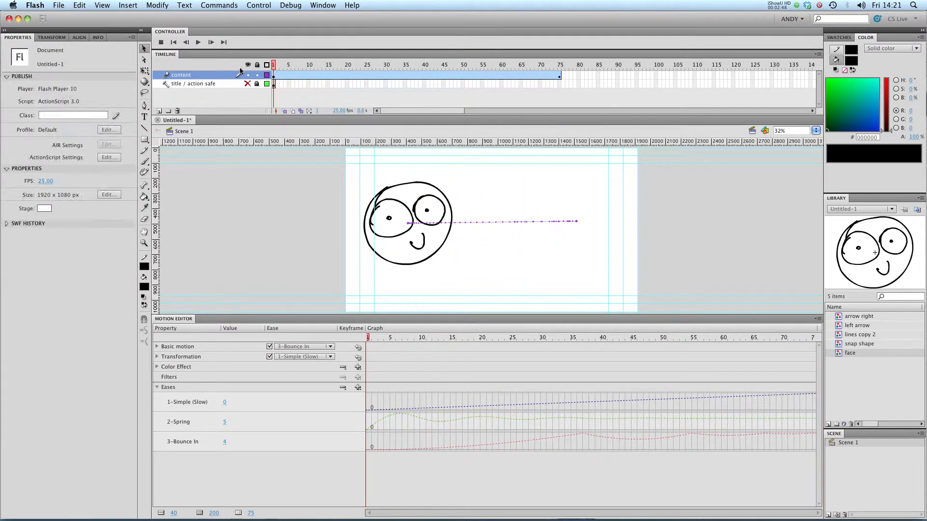
click(408, 223)
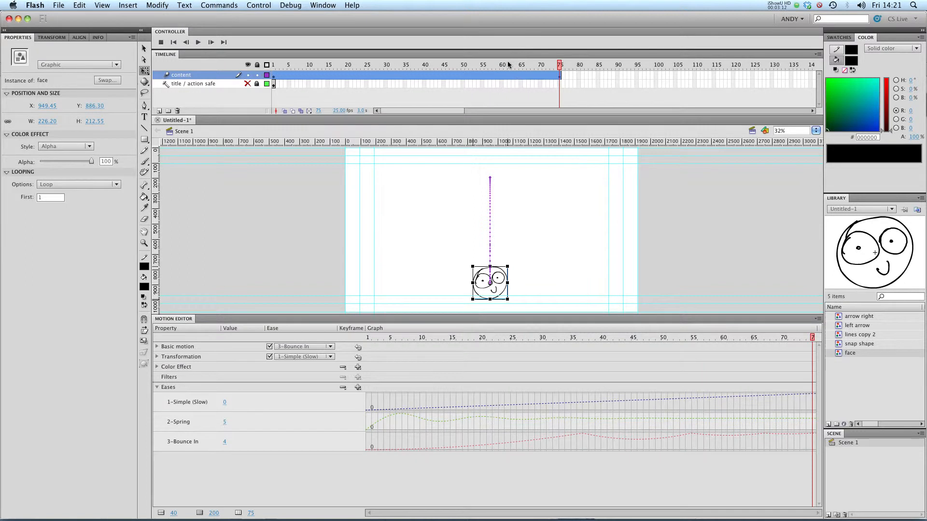
click(329, 64)
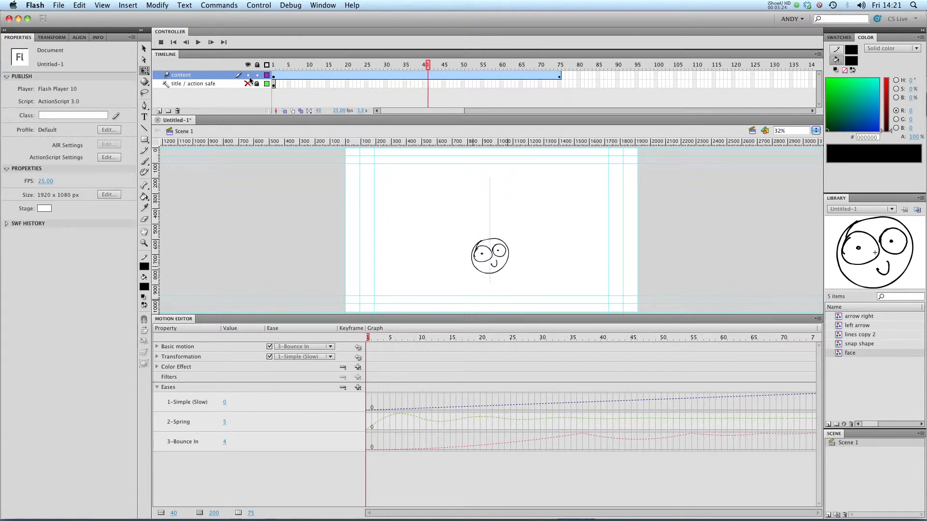
click(560, 75)
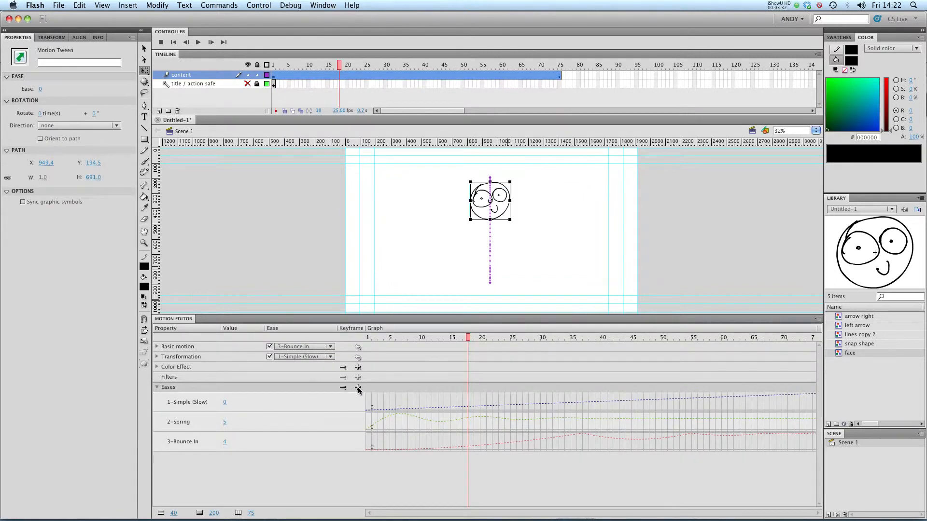
- Add a Sine Wave ease (value 3), set Basic motion to 4-Sine Wave, and preview
click(357, 390)
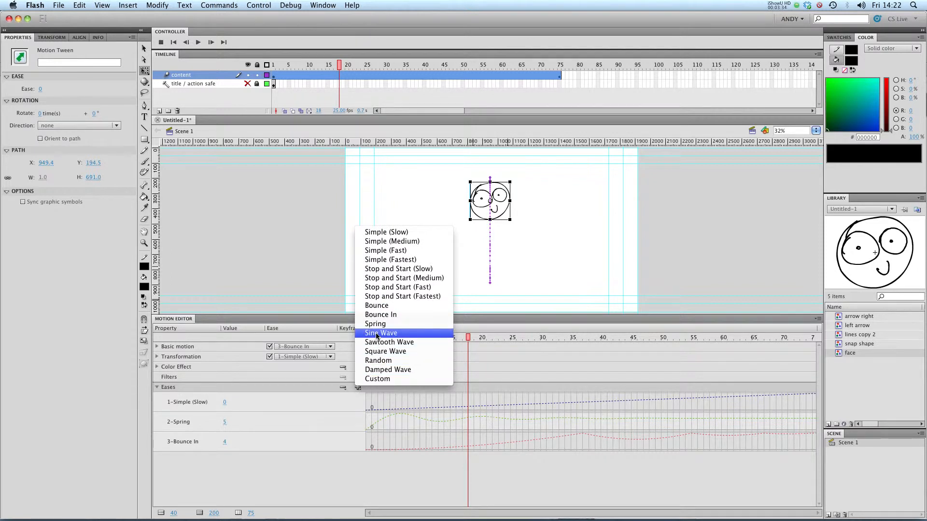
click(381, 333)
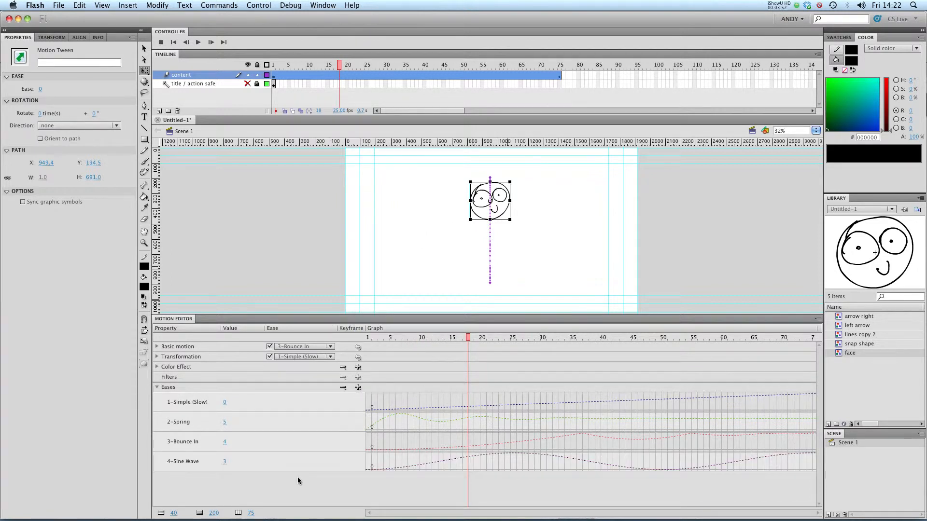
click(304, 346)
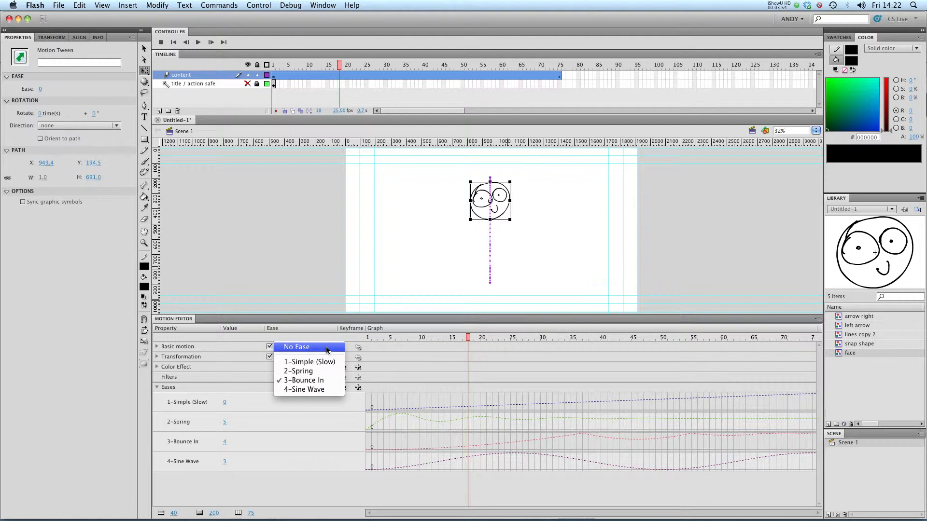
click(304, 389)
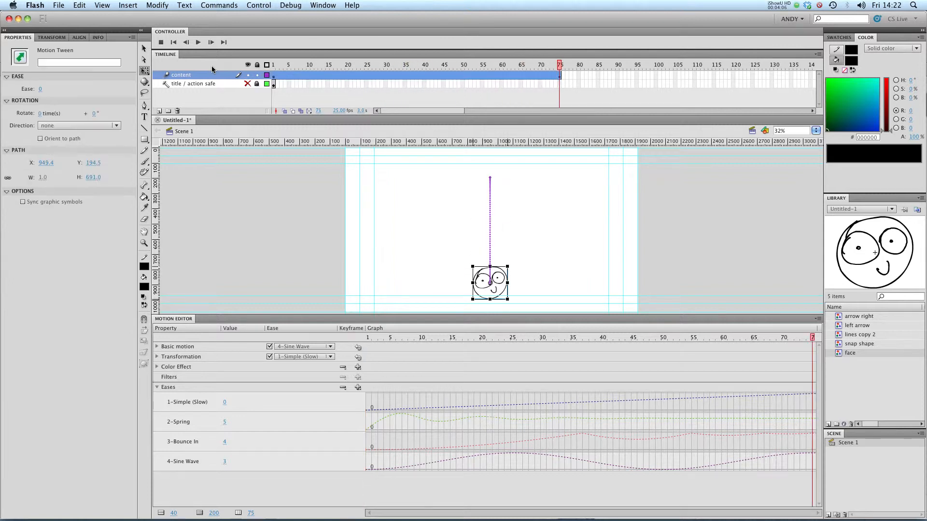
click(336, 64)
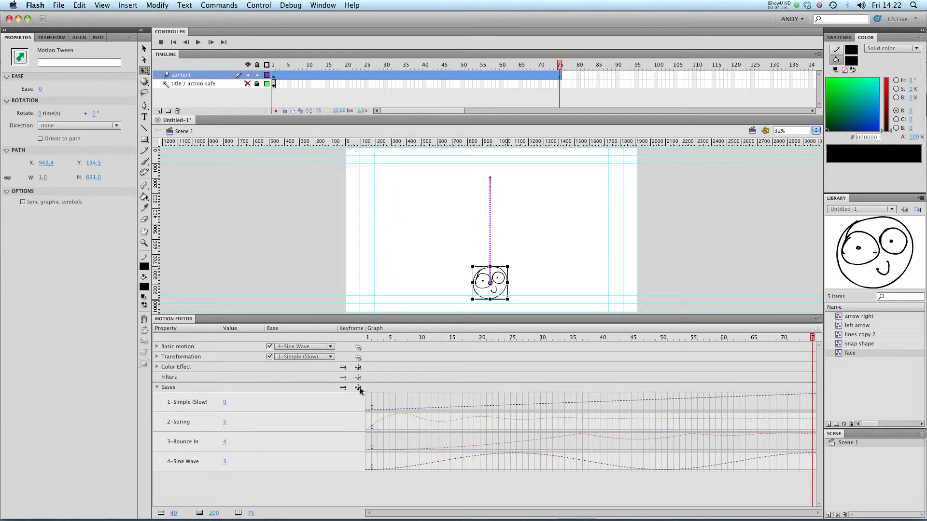
- Add a Sawtooth Wave ease (value 3), set Basic motion to 5-Sawtooth Wave, and reselect the tween
click(358, 387)
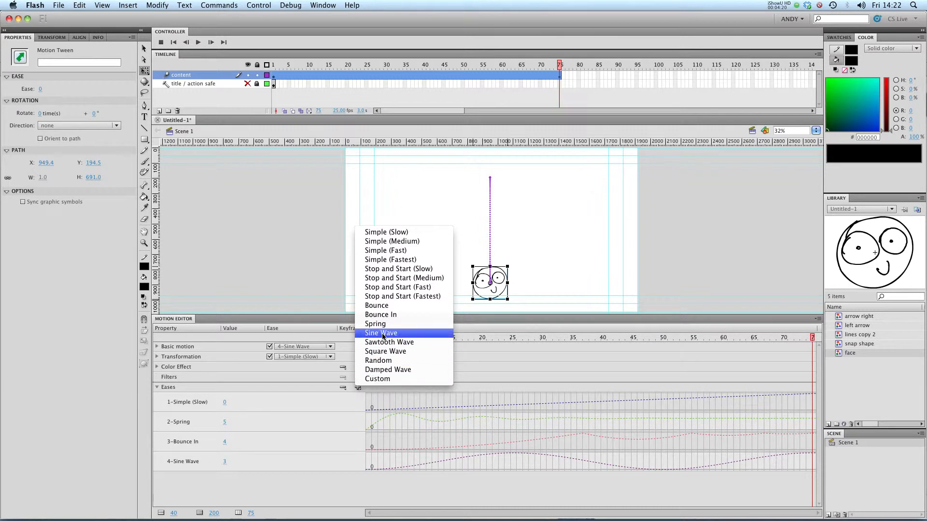
click(389, 343)
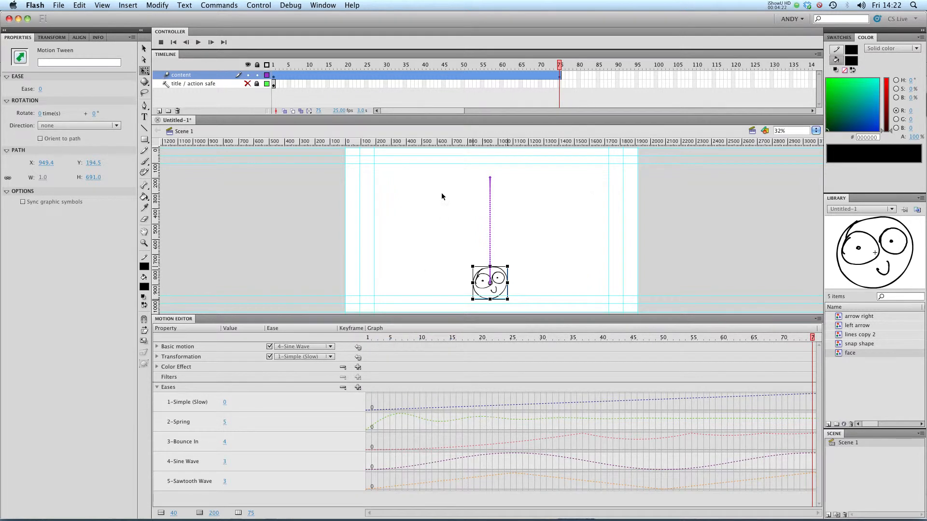
click(304, 357)
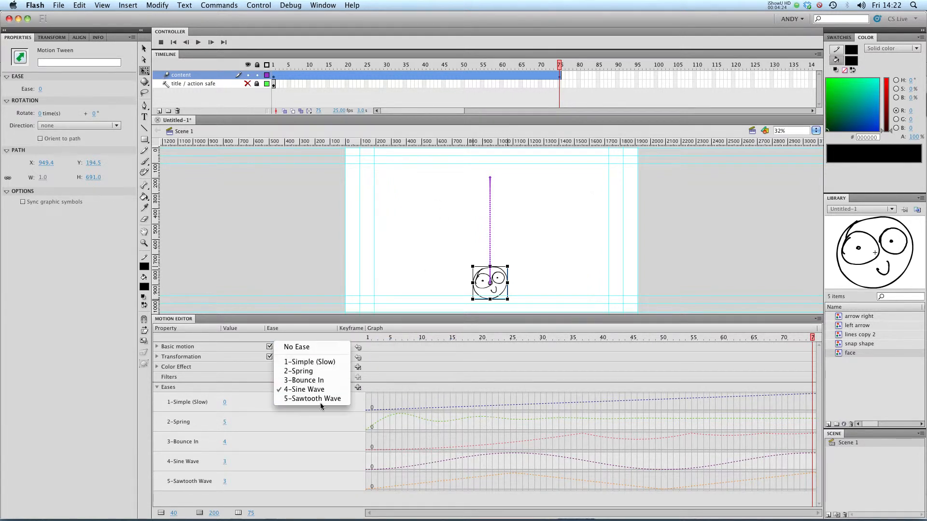
click(312, 398)
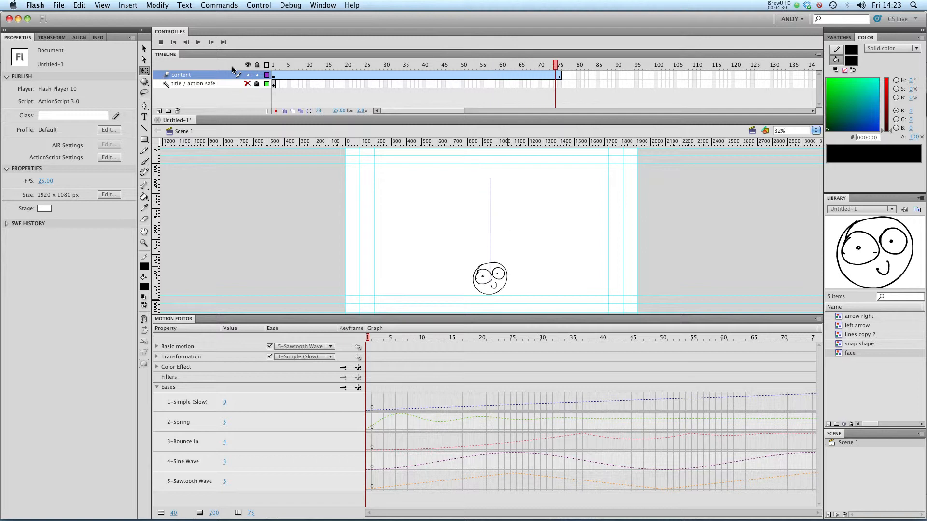
click(489, 279)
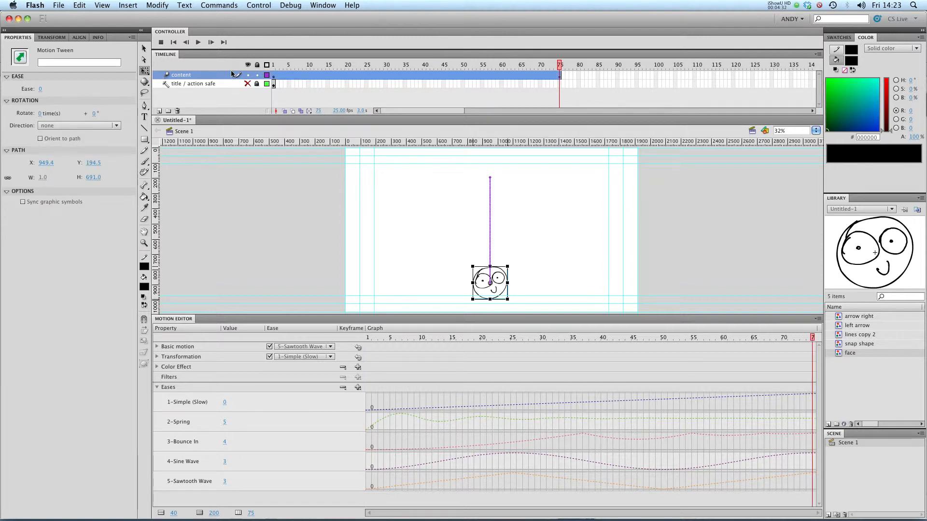
- Add a Stop and Start ease (value 50), set Basic motion to 6-Stop and Start, and preview
click(358, 387)
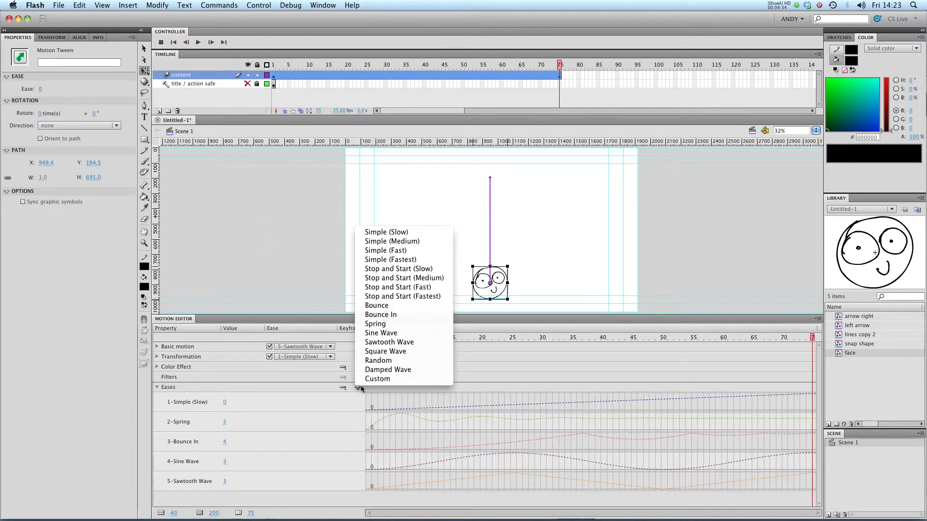
mouse_move(389, 342)
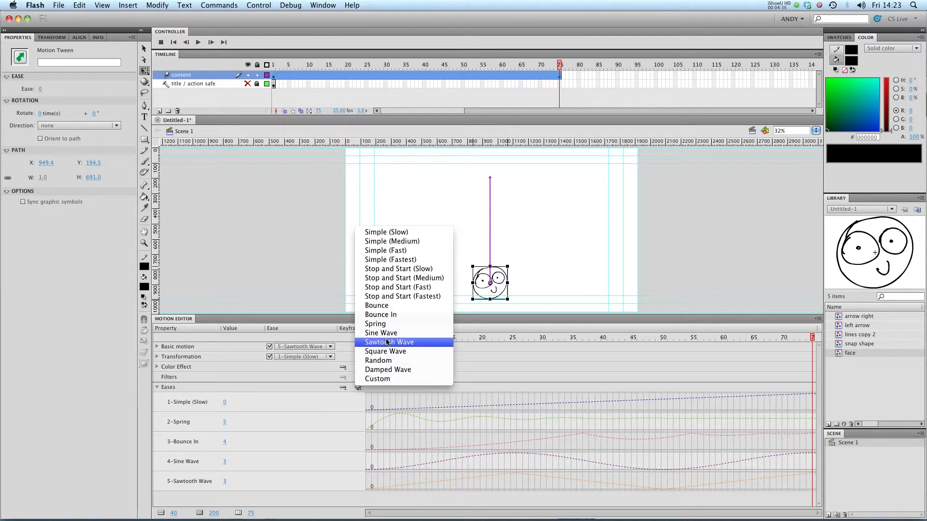
mouse_move(403, 296)
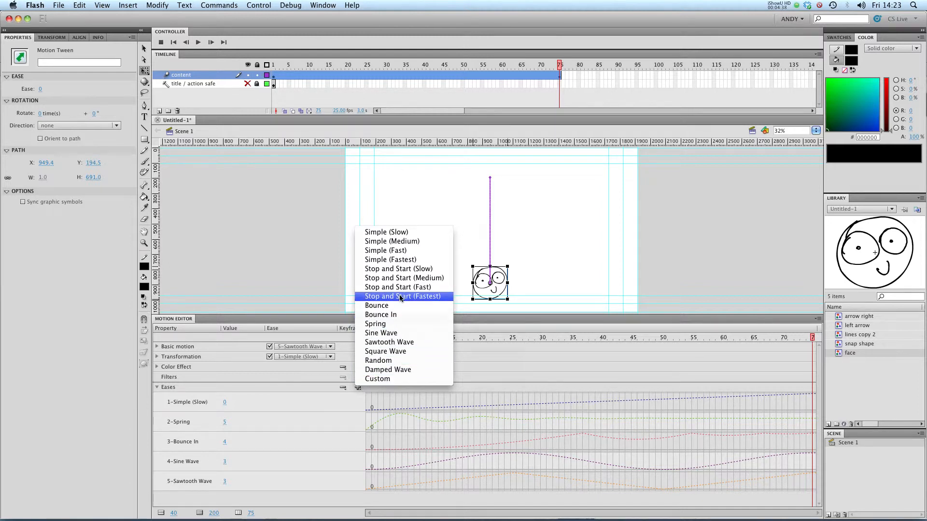
mouse_move(402, 287)
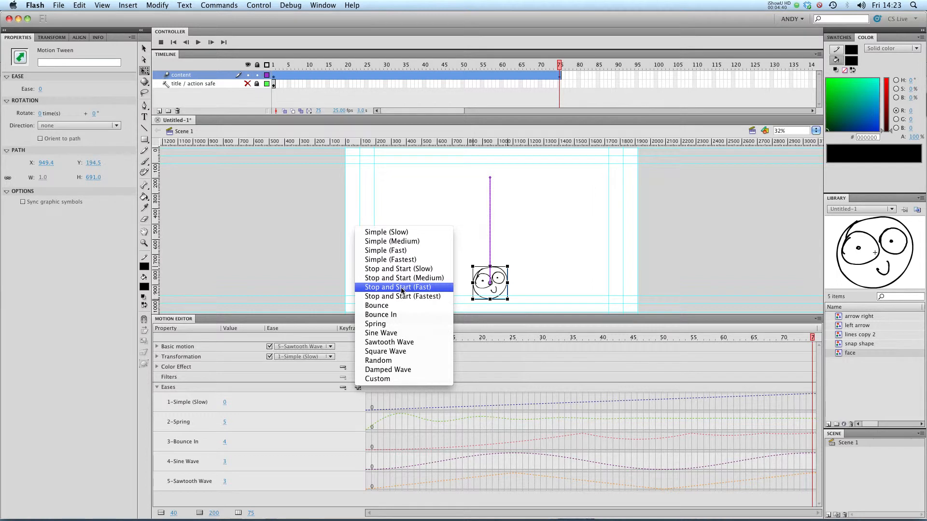
click(398, 286)
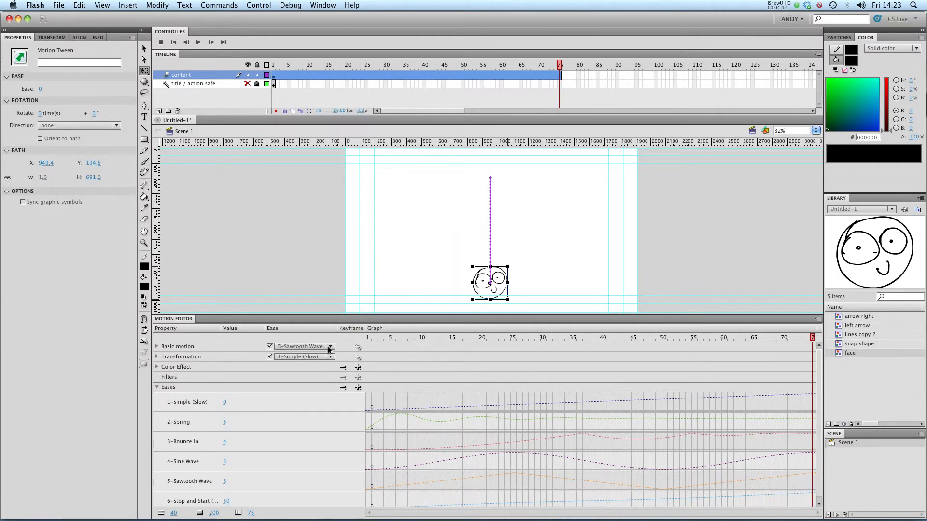
click(329, 347)
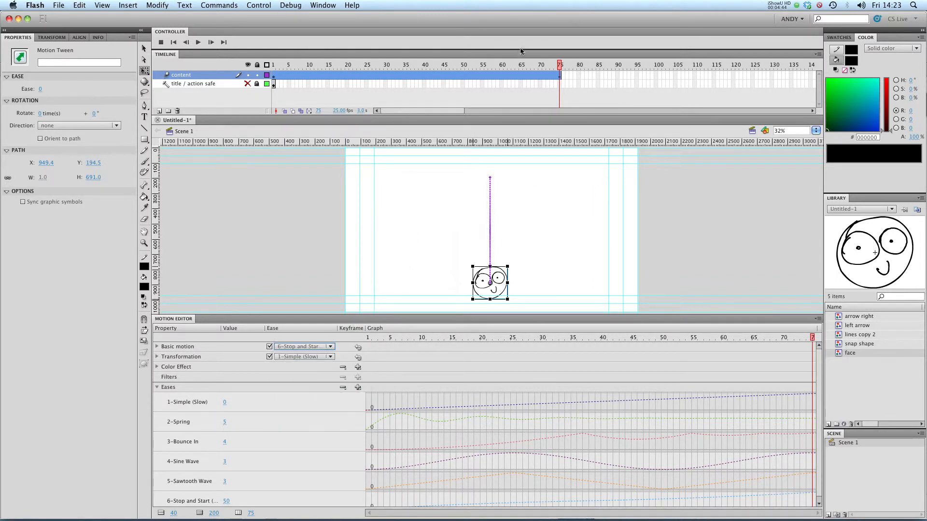
click(274, 64)
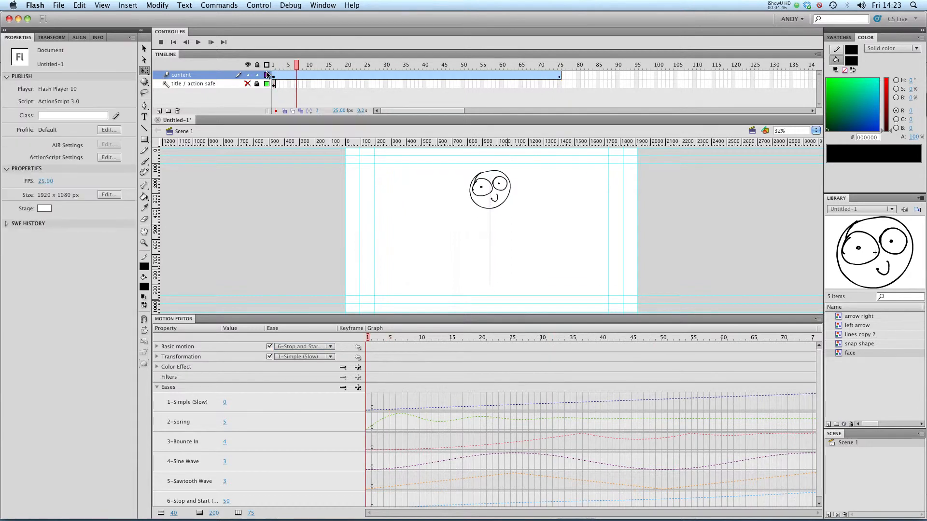
click(494, 66)
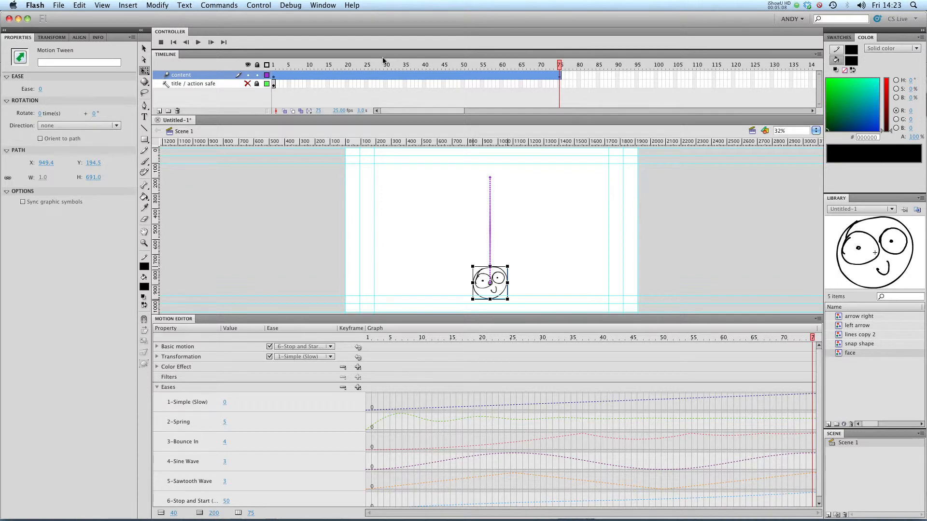
mouse_move(247, 308)
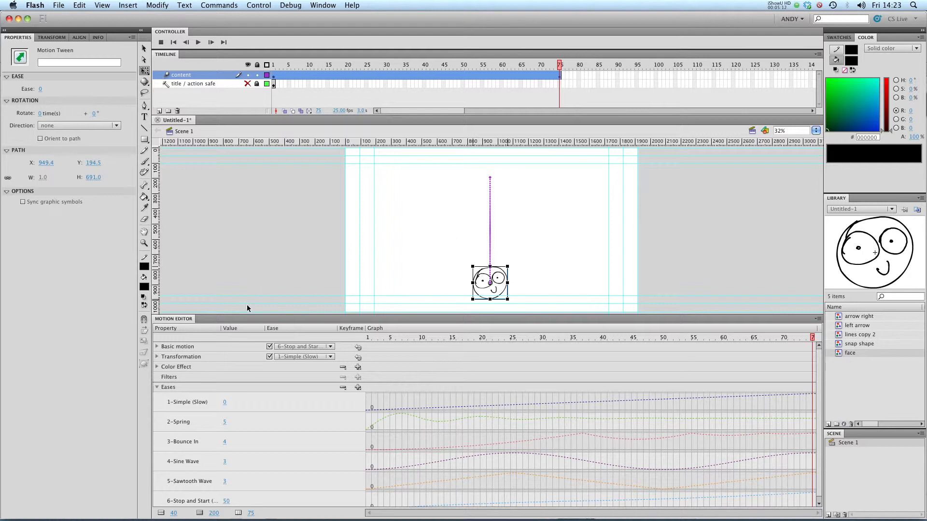
mouse_move(296, 359)
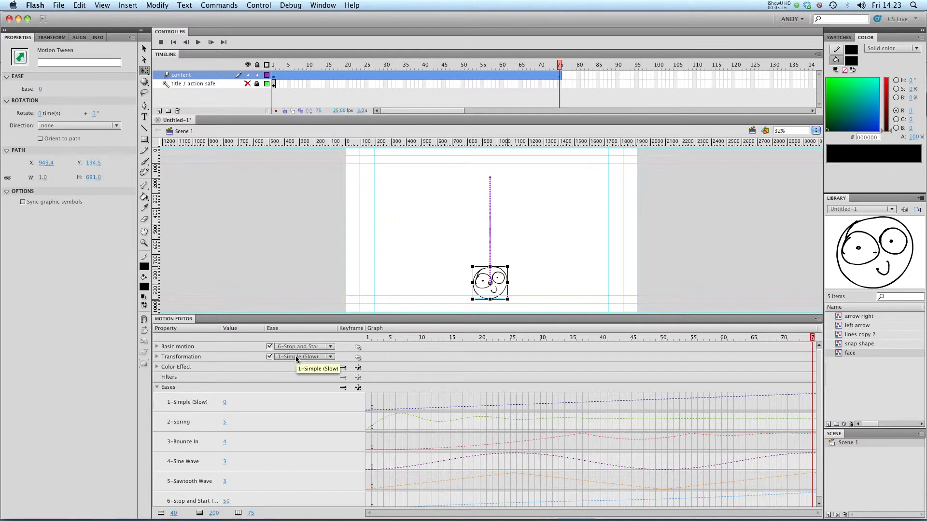
mouse_move(609, 282)
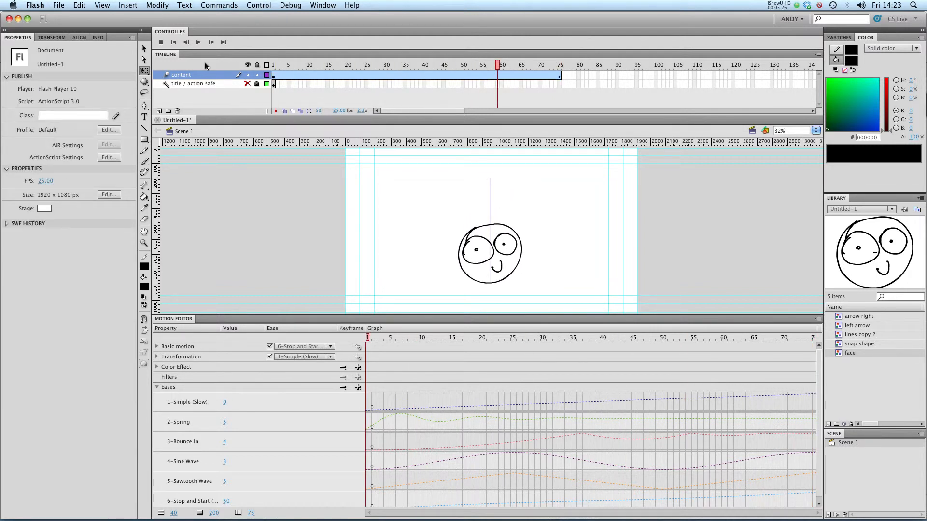
- Set Transformation's ease to 2-Spring and Basic motion's to 4-Sine Wave, then preview
click(559, 64)
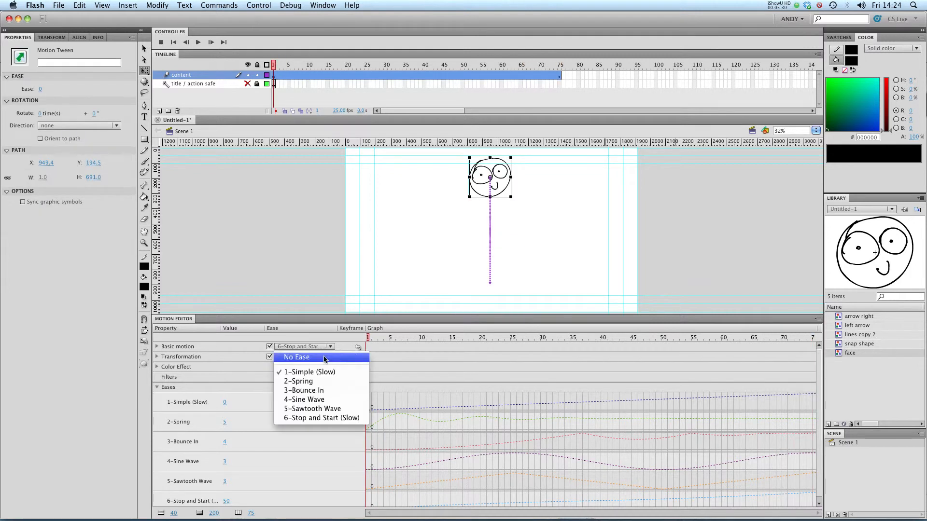
mouse_move(322, 381)
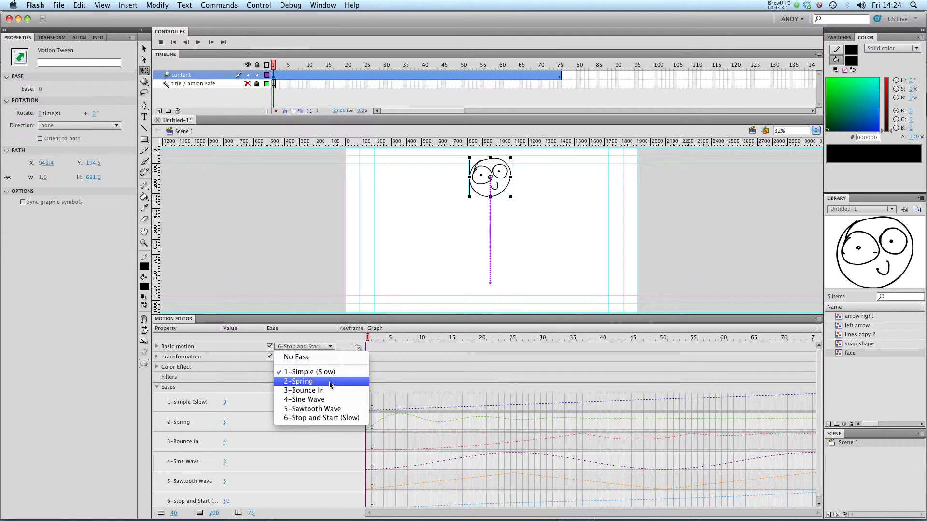
click(298, 381)
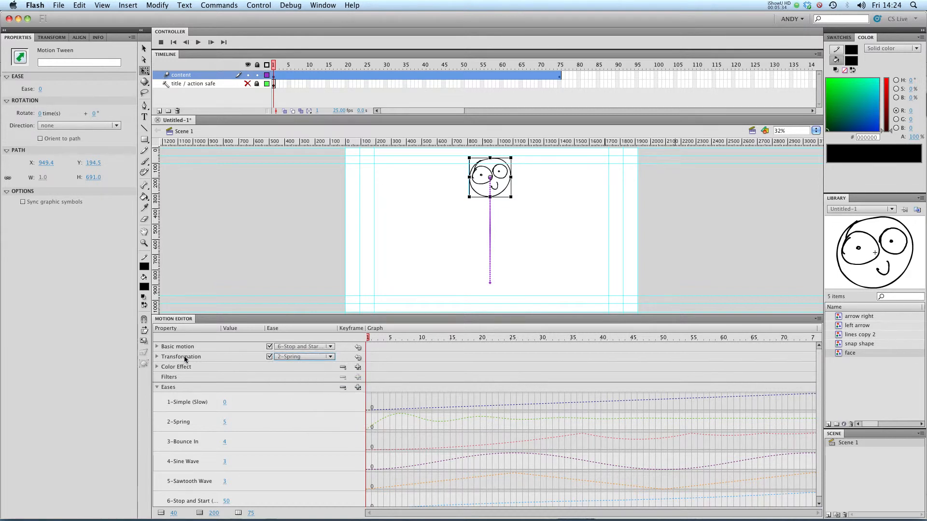
click(329, 356)
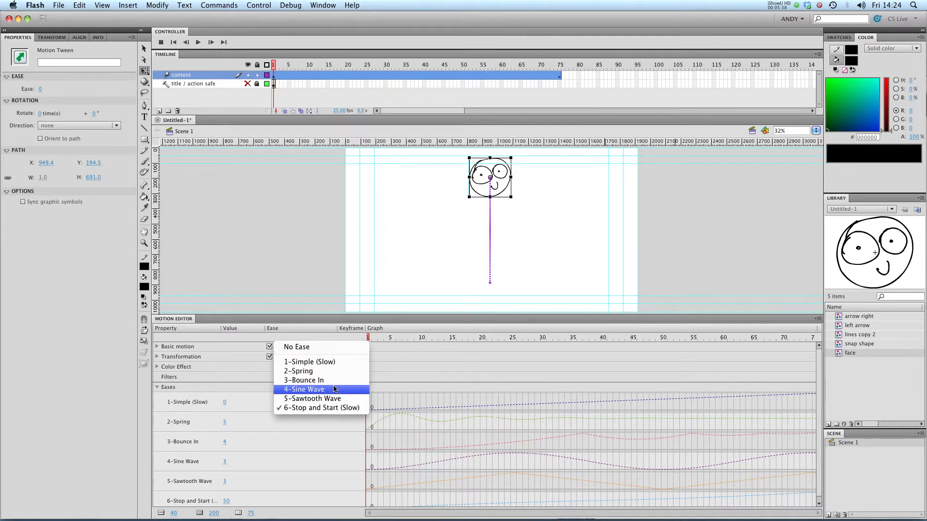
click(303, 389)
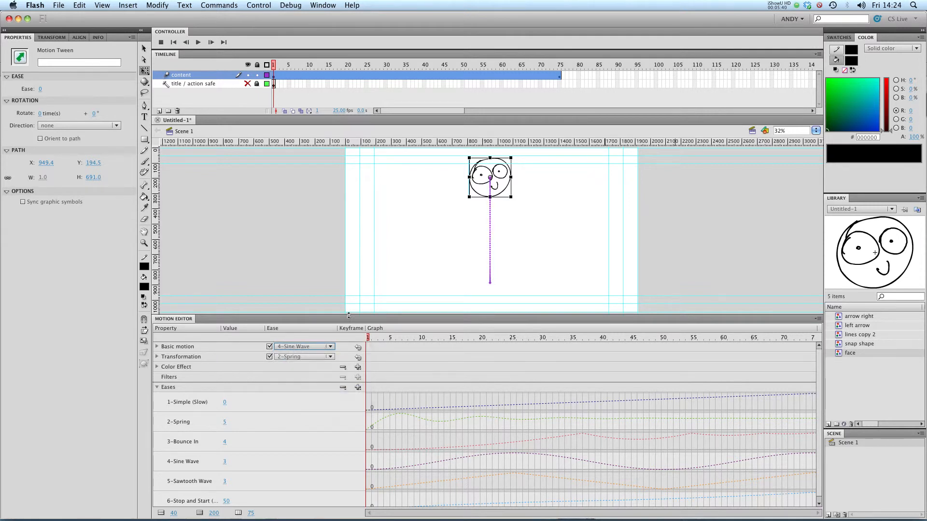
click(343, 64)
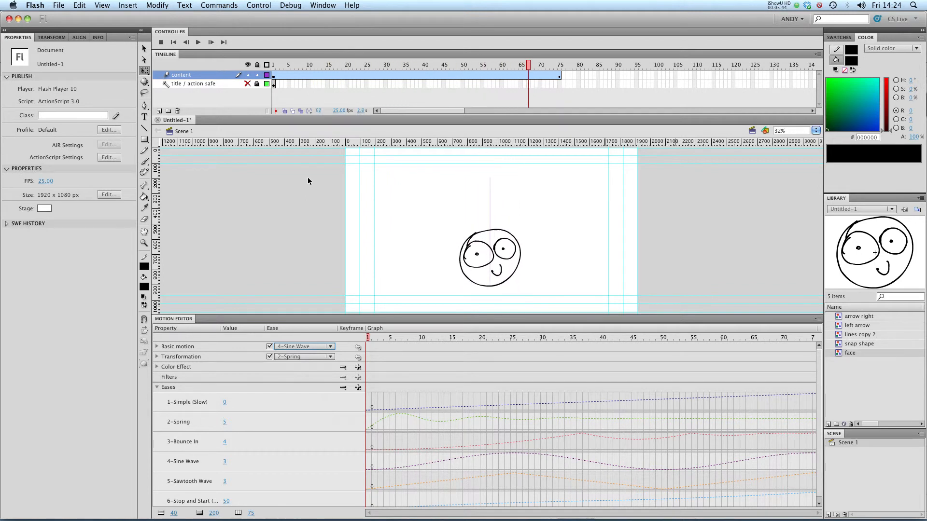
click(347, 64)
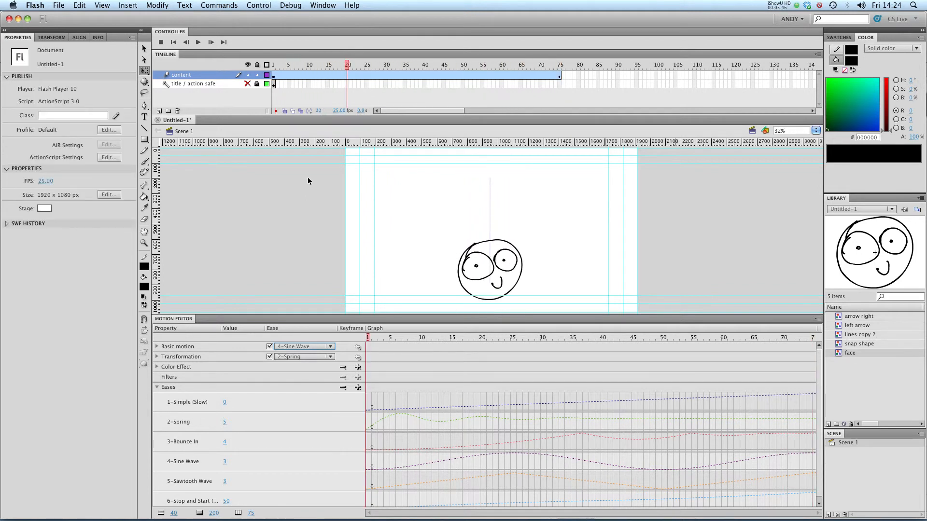
click(532, 65)
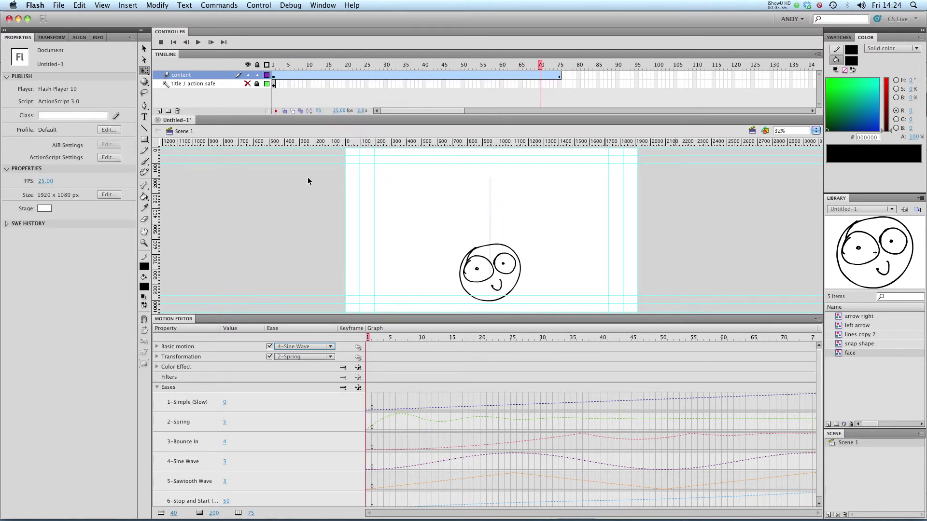
click(336, 64)
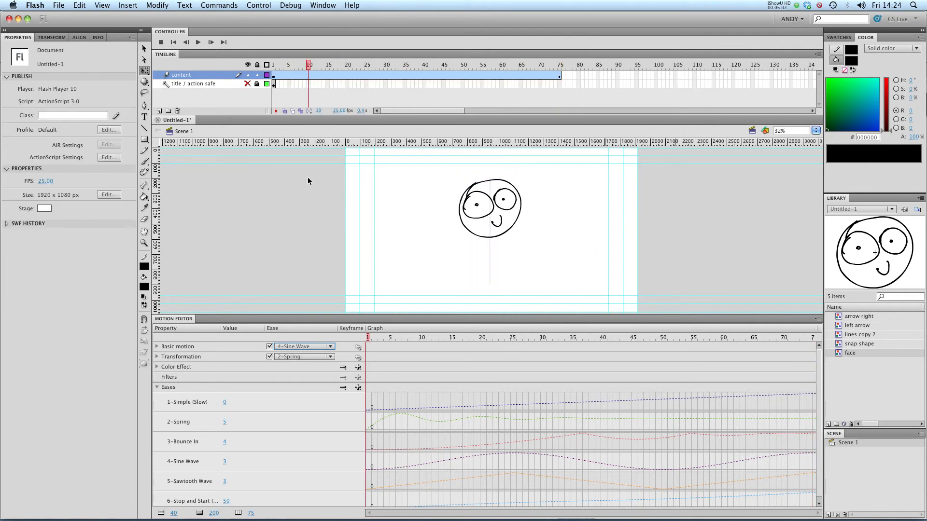
click(495, 64)
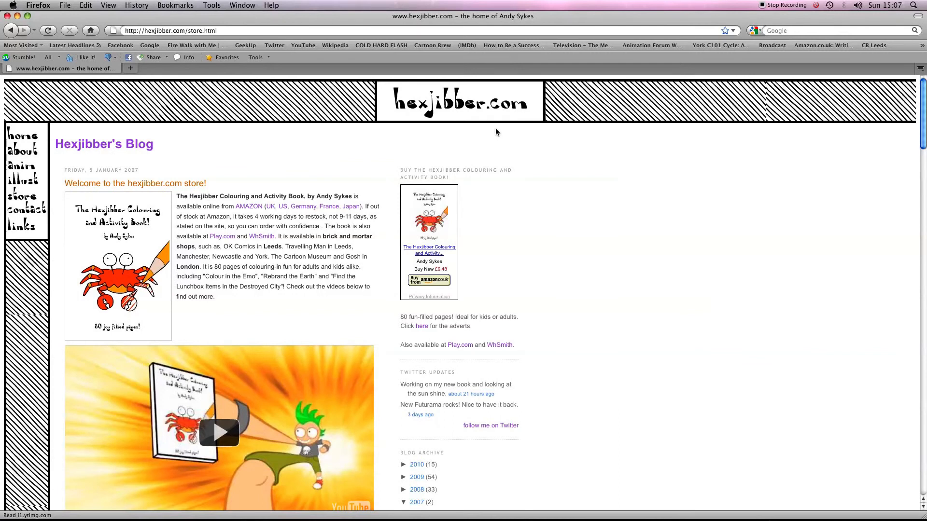
mouse_move(513, 124)
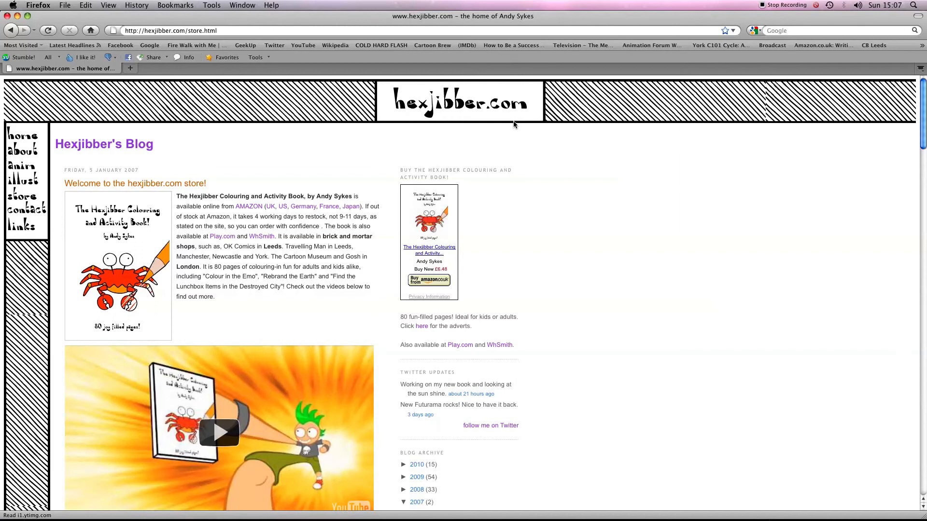
mouse_move(116, 245)
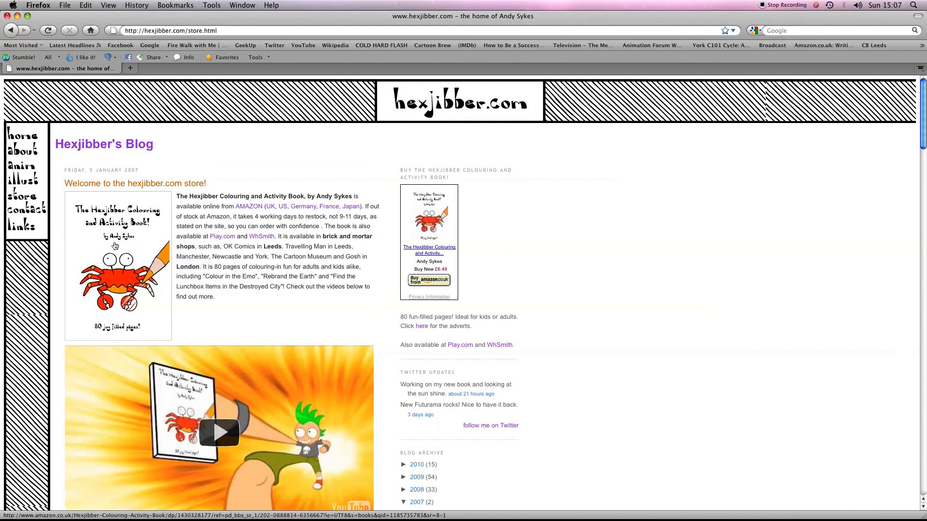
mouse_move(242, 224)
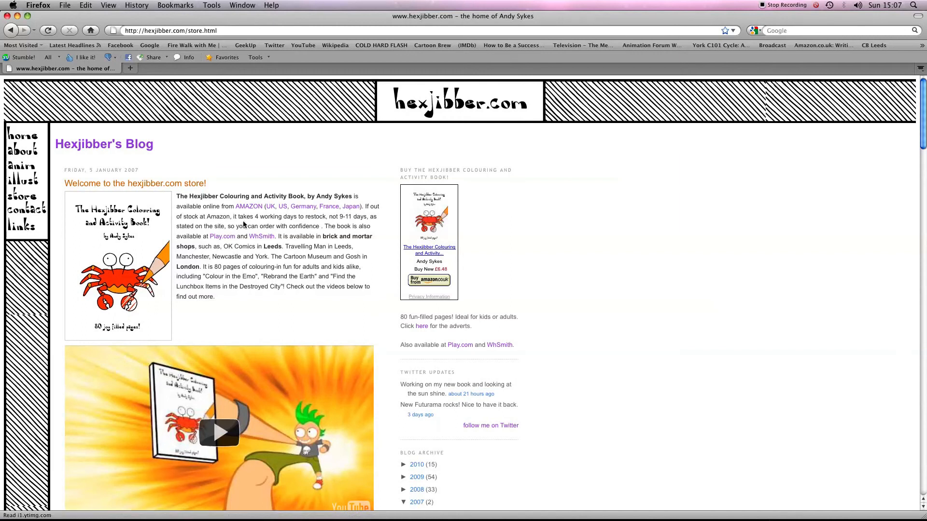
mouse_move(345, 222)
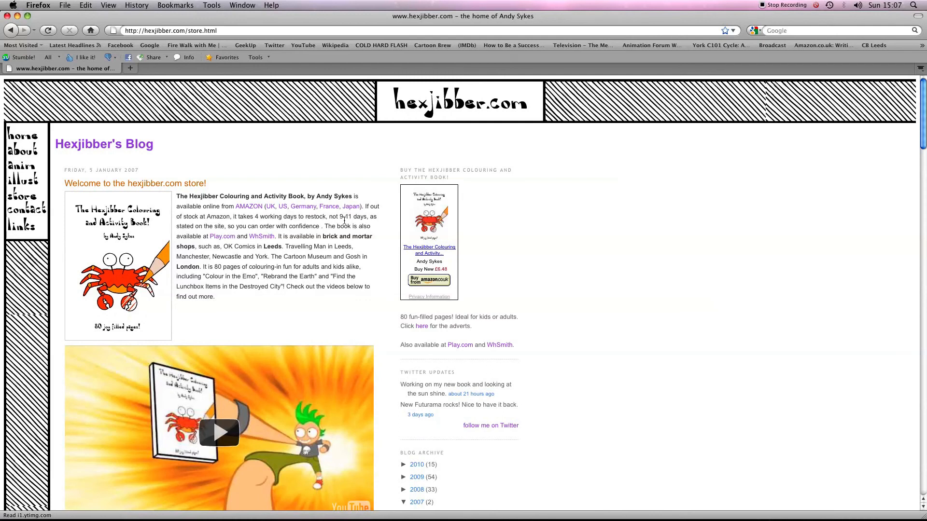
mouse_move(248, 220)
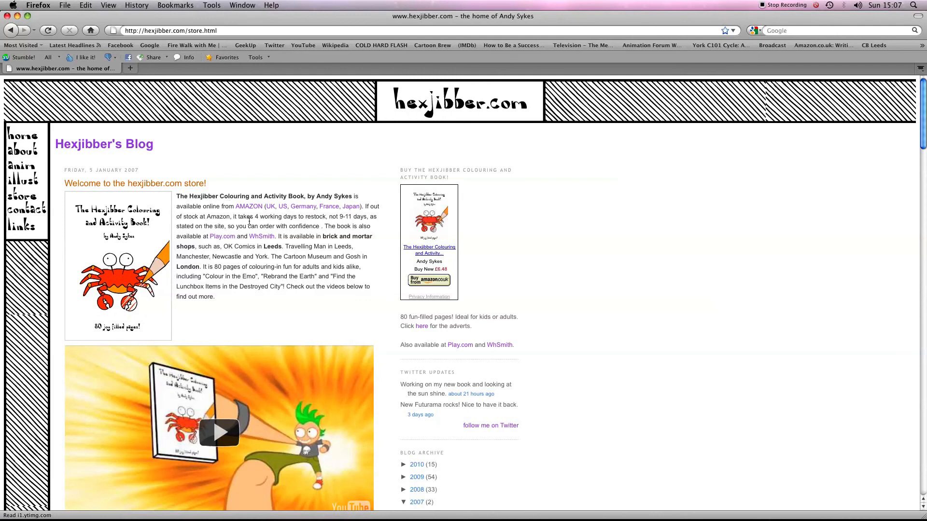